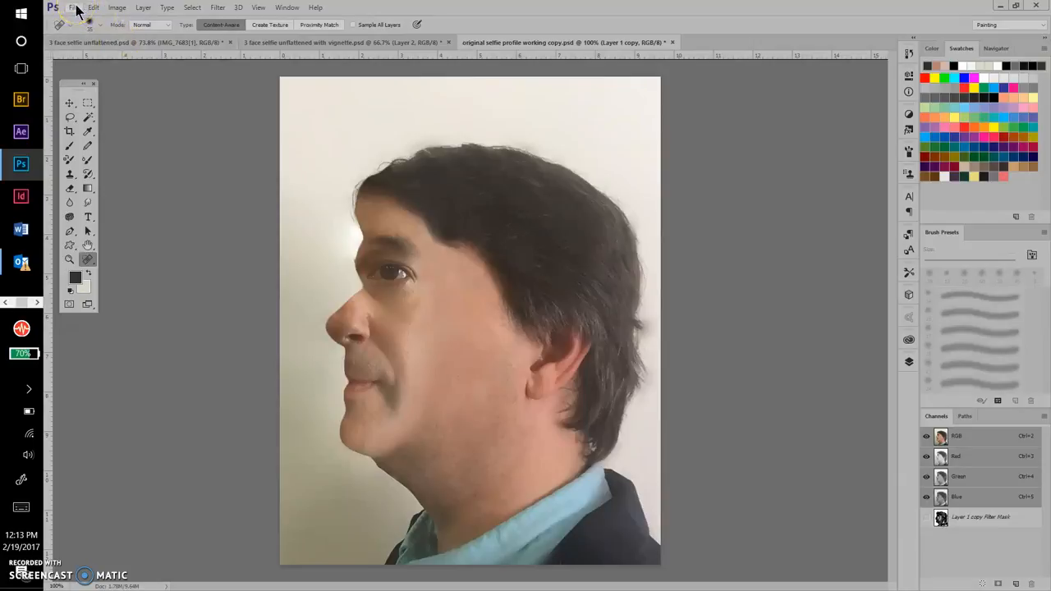
# Open the 'original selfie profile' photo from the cubist portrait folder
pyautogui.click(78, 7)
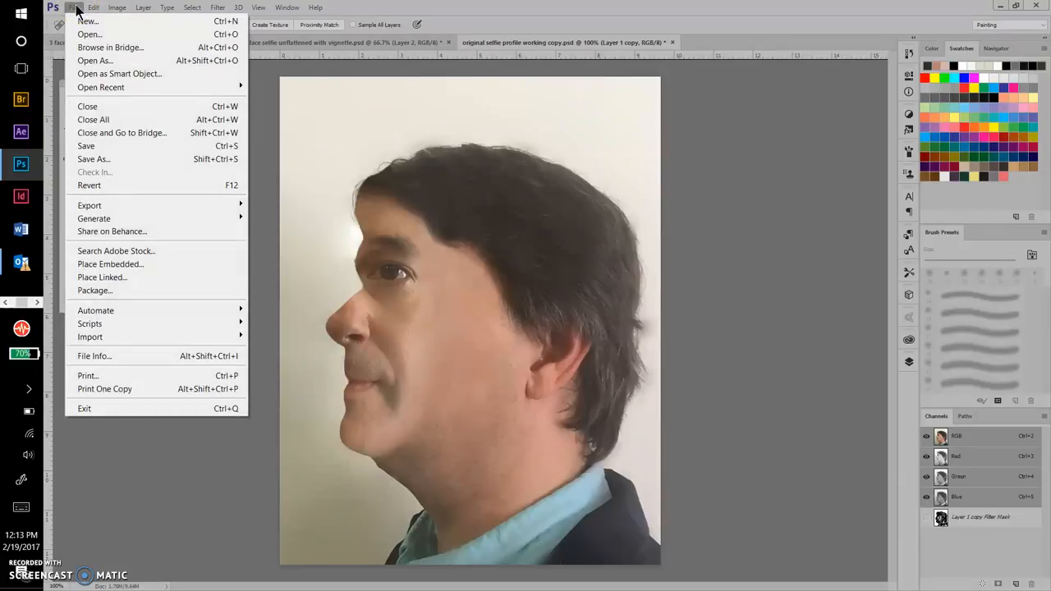
pyautogui.moveTo(89, 34)
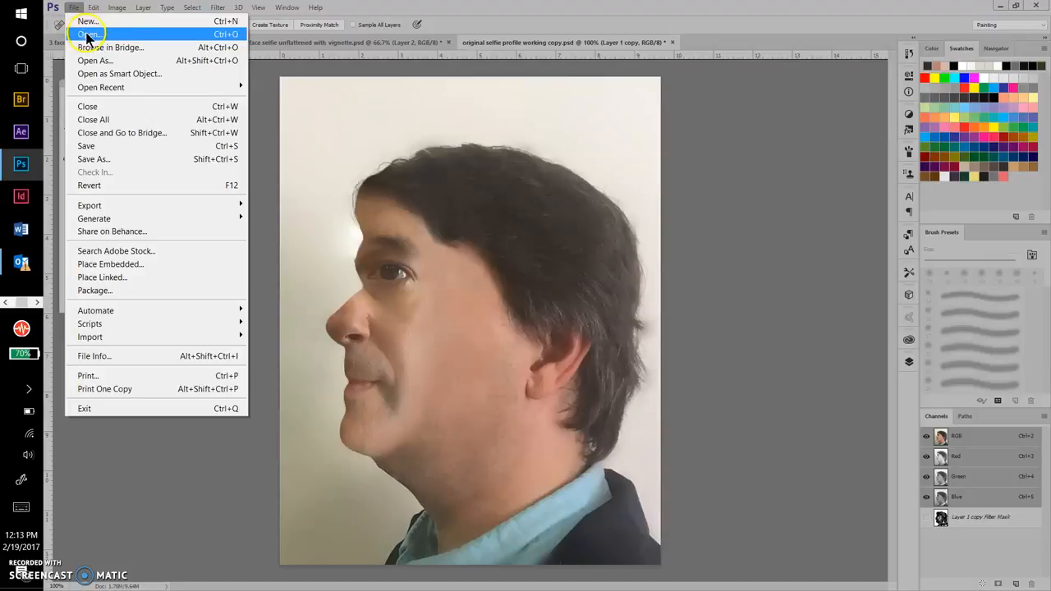
pyautogui.click(87, 33)
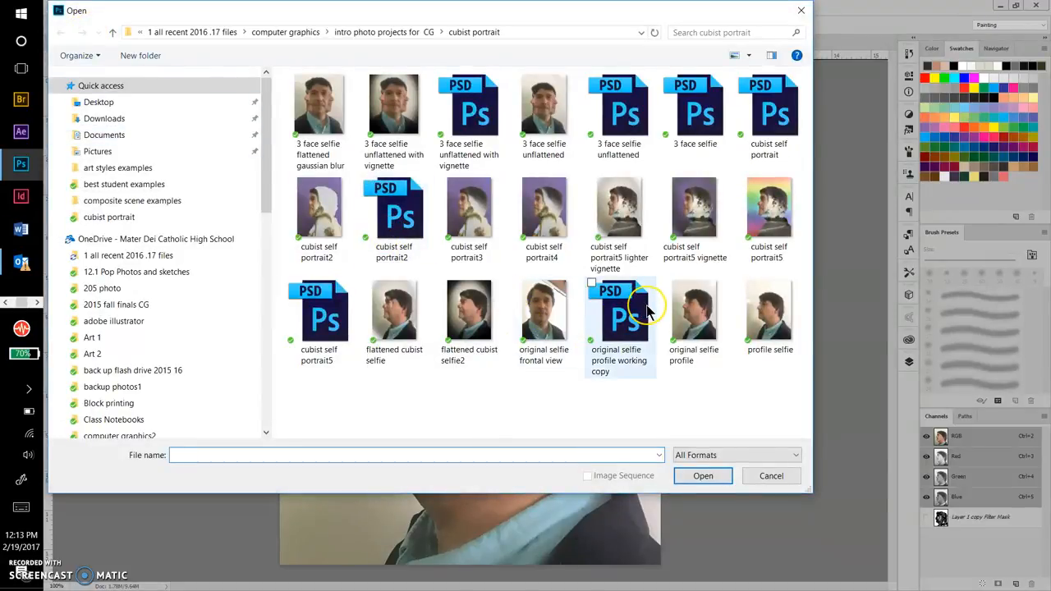
pyautogui.click(694, 312)
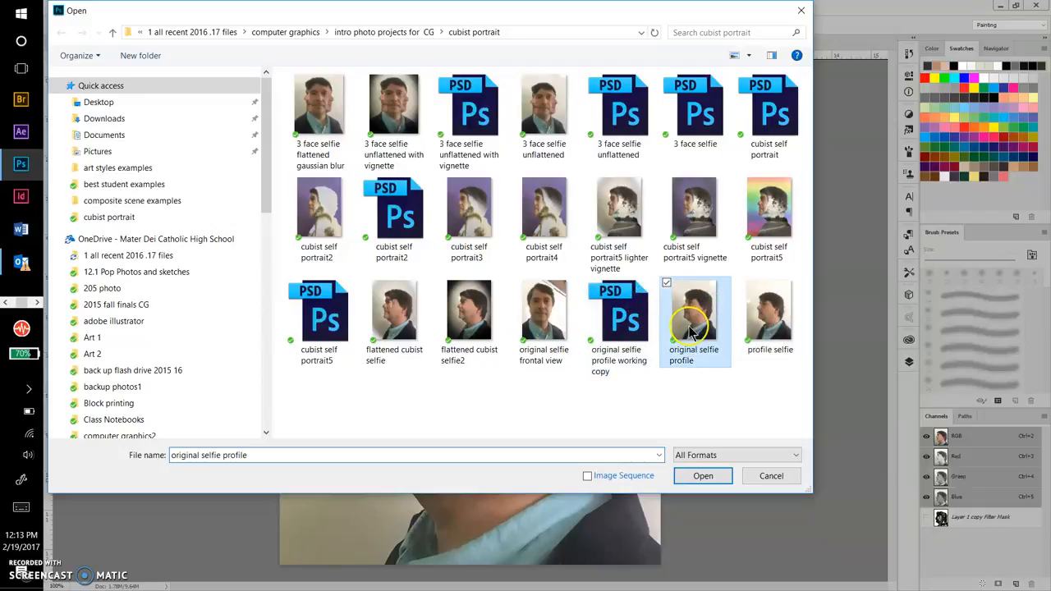
pyautogui.moveTo(706, 340)
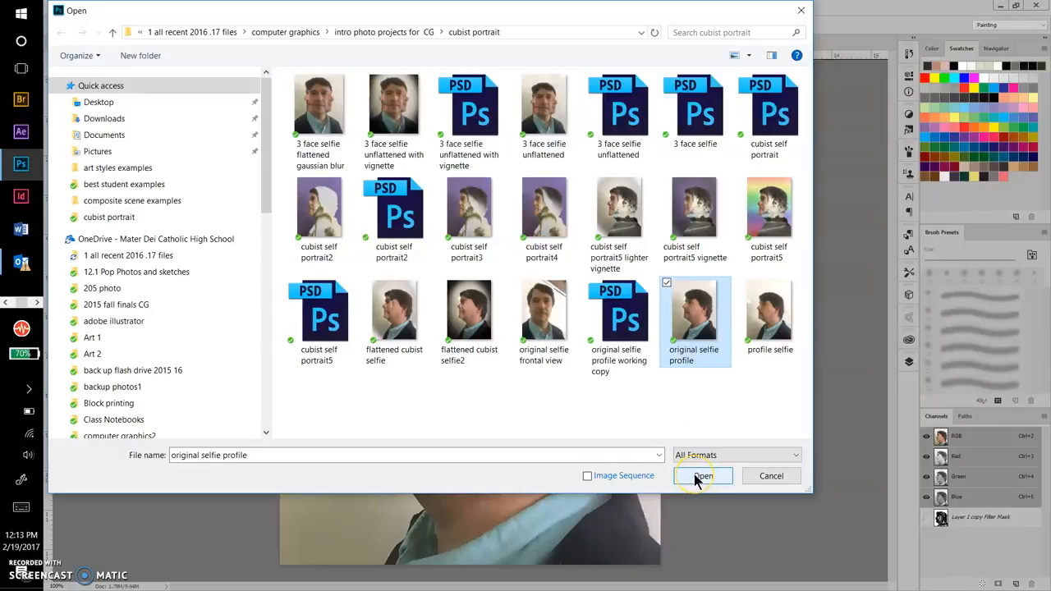
pyautogui.click(702, 477)
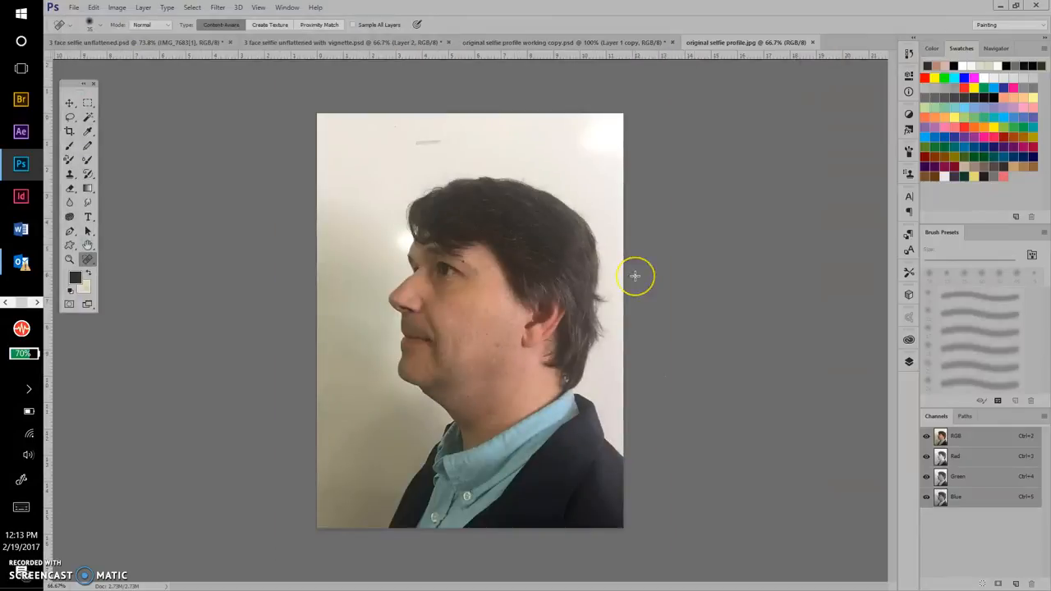
pyautogui.moveTo(468, 280)
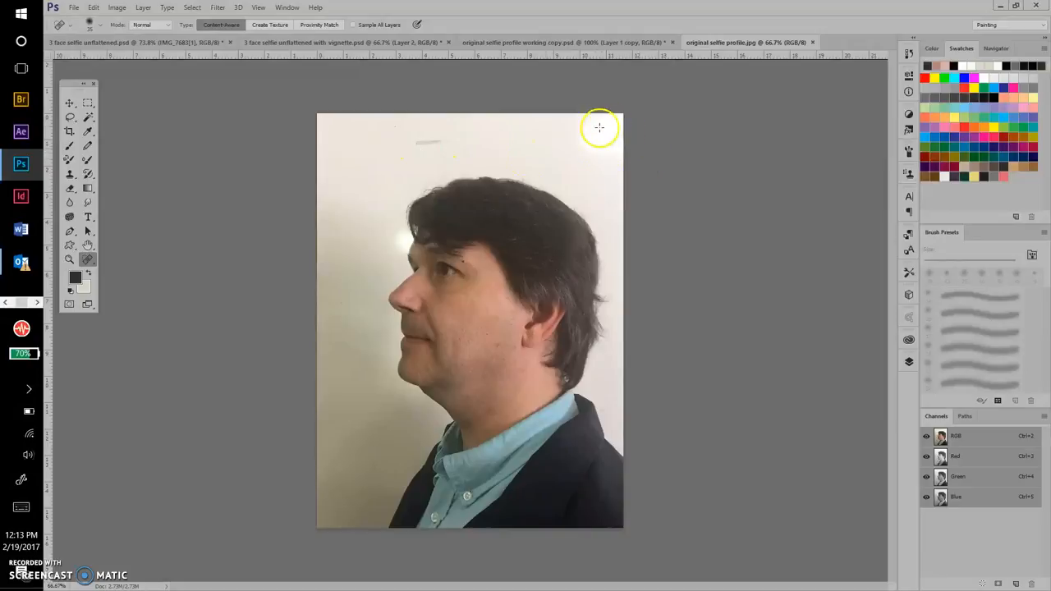
pyautogui.moveTo(409, 236)
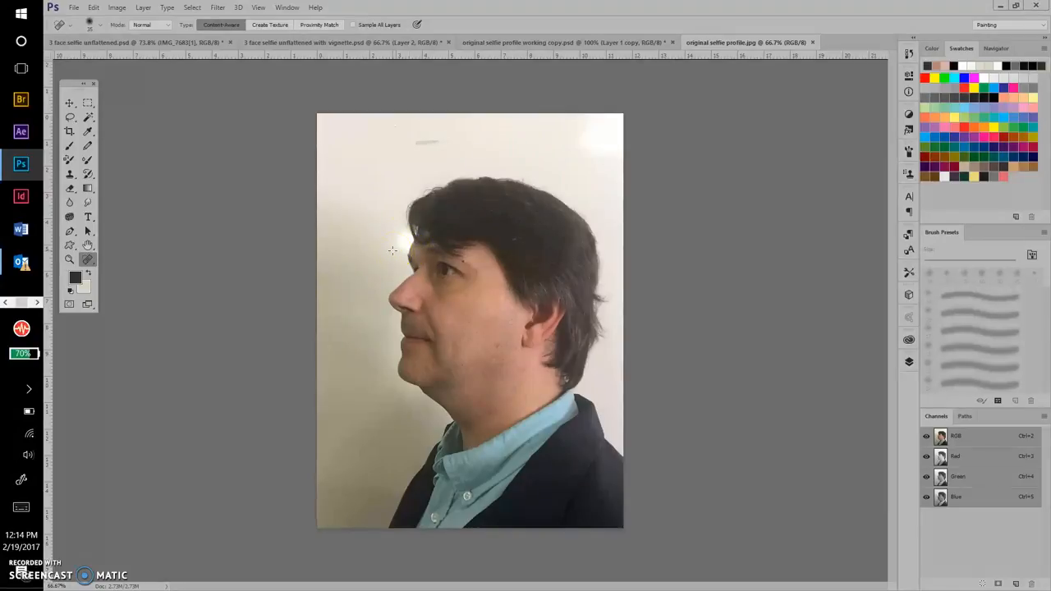
pyautogui.moveTo(457, 121)
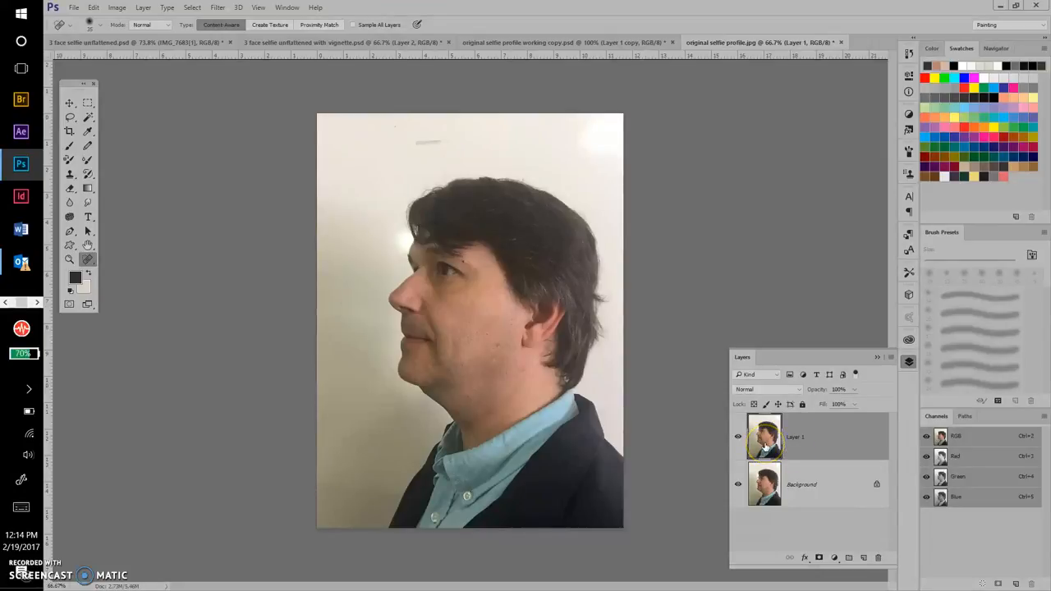
pyautogui.moveTo(374, 178)
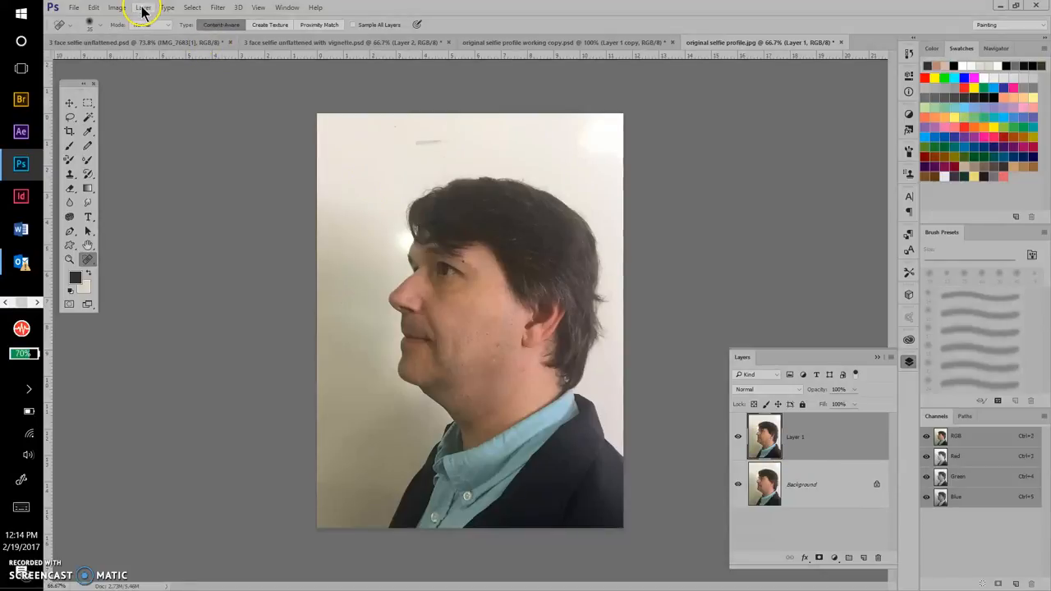
# Review the Layer menu, then hide the original Layer 0
pyautogui.click(143, 7)
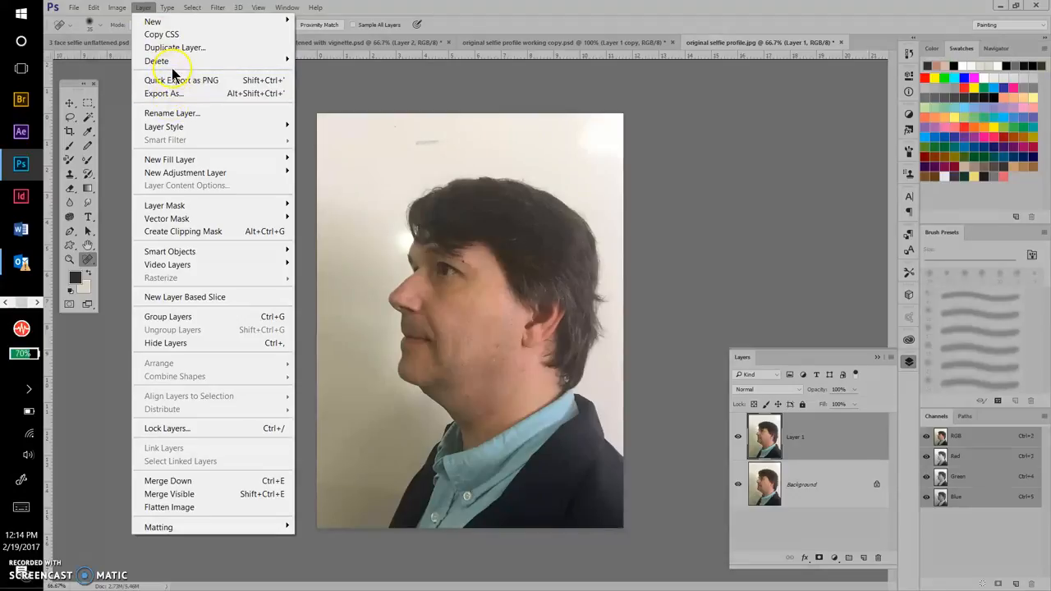
pyautogui.moveTo(174, 47)
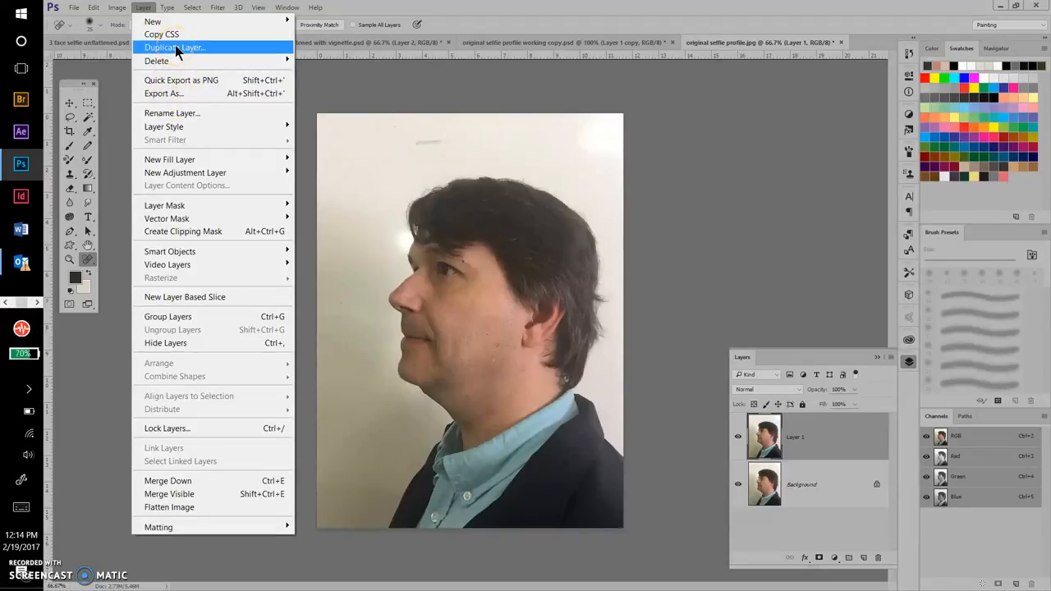
pyautogui.moveTo(729, 292)
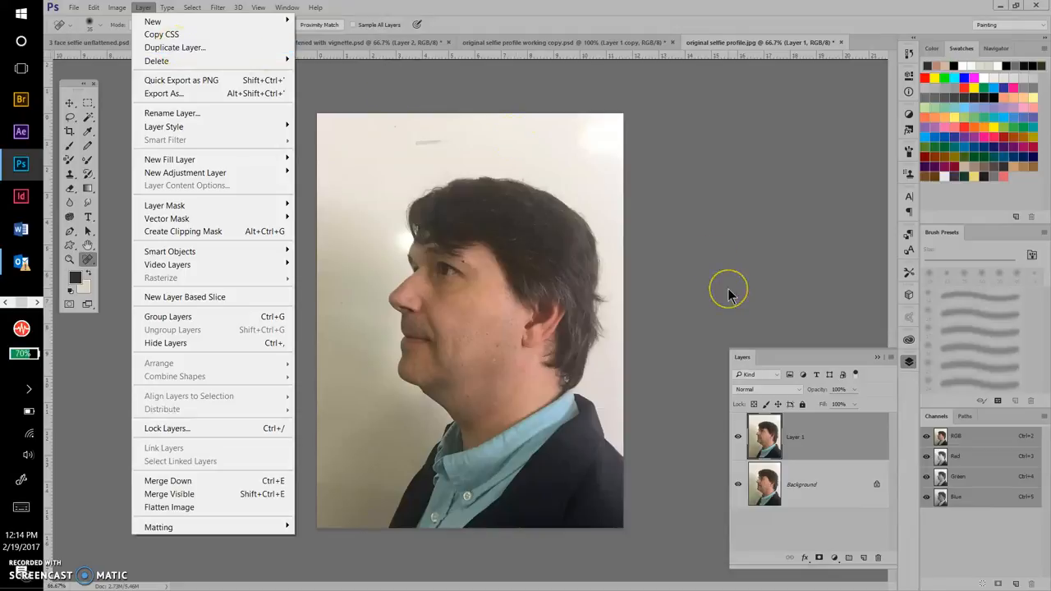
pyautogui.moveTo(877, 492)
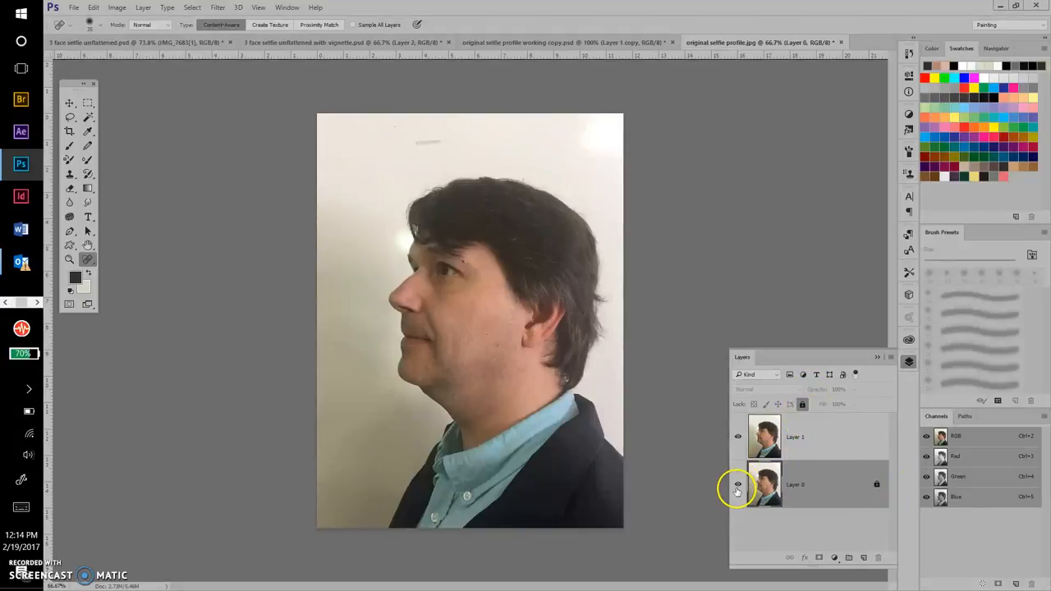
pyautogui.click(794, 436)
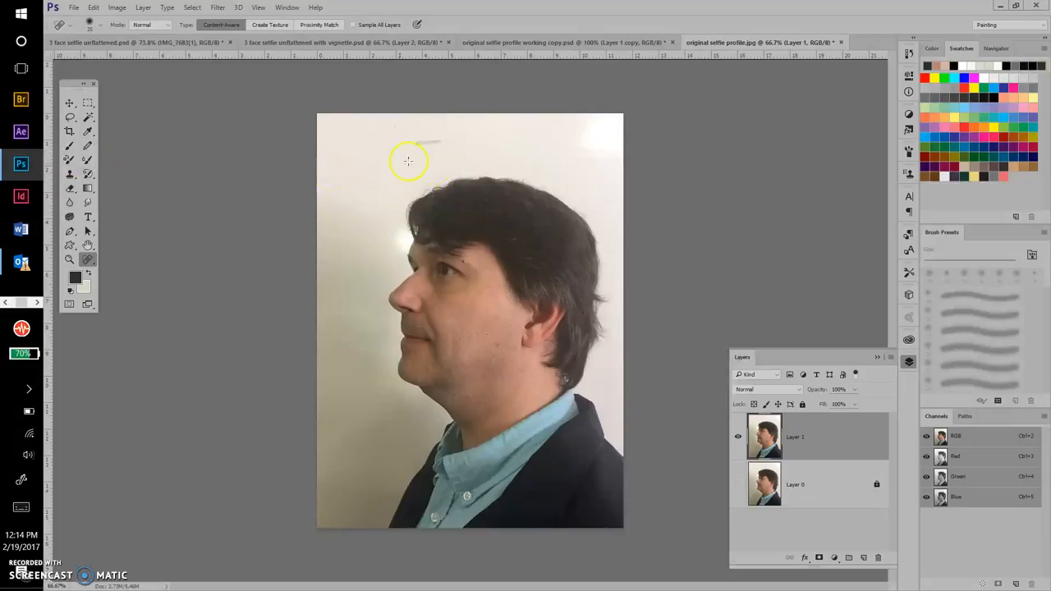
pyautogui.moveTo(426, 139)
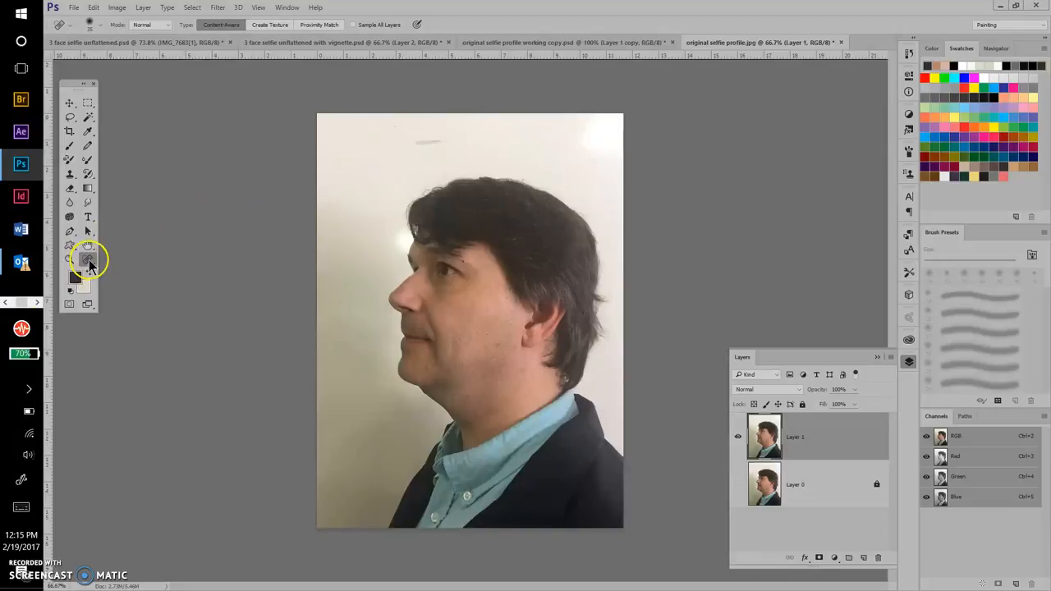
# Switch from the Spot Healing Brush to the Patch Tool
pyautogui.click(87, 259)
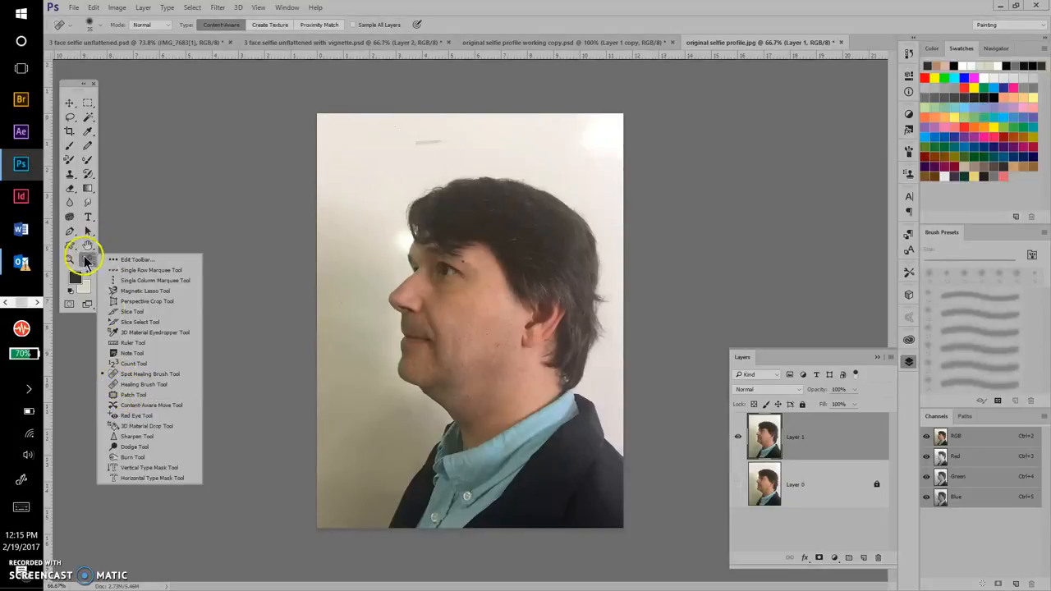
pyautogui.moveTo(119, 311)
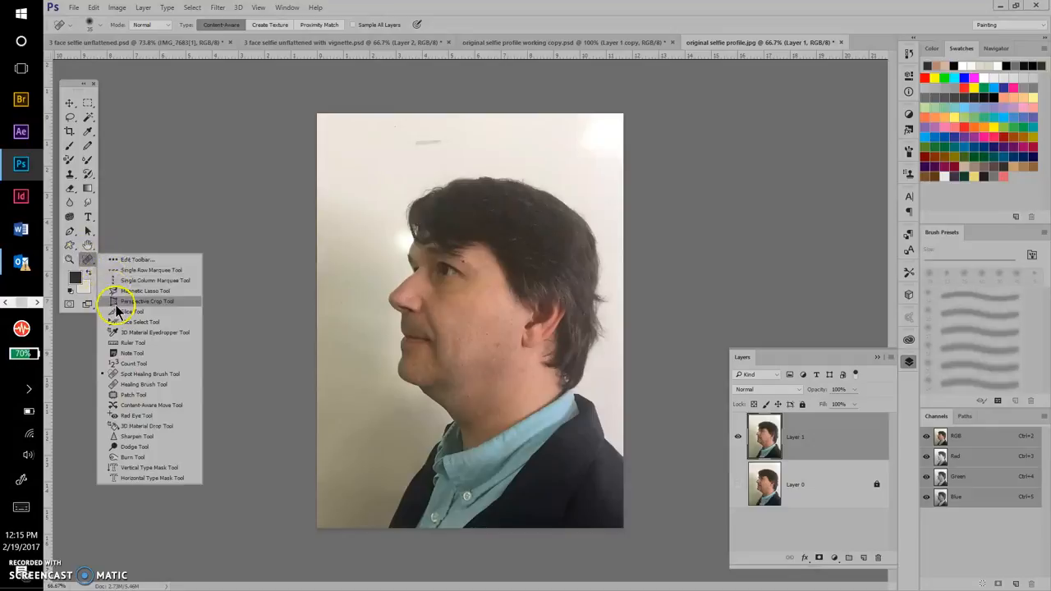
pyautogui.moveTo(117, 395)
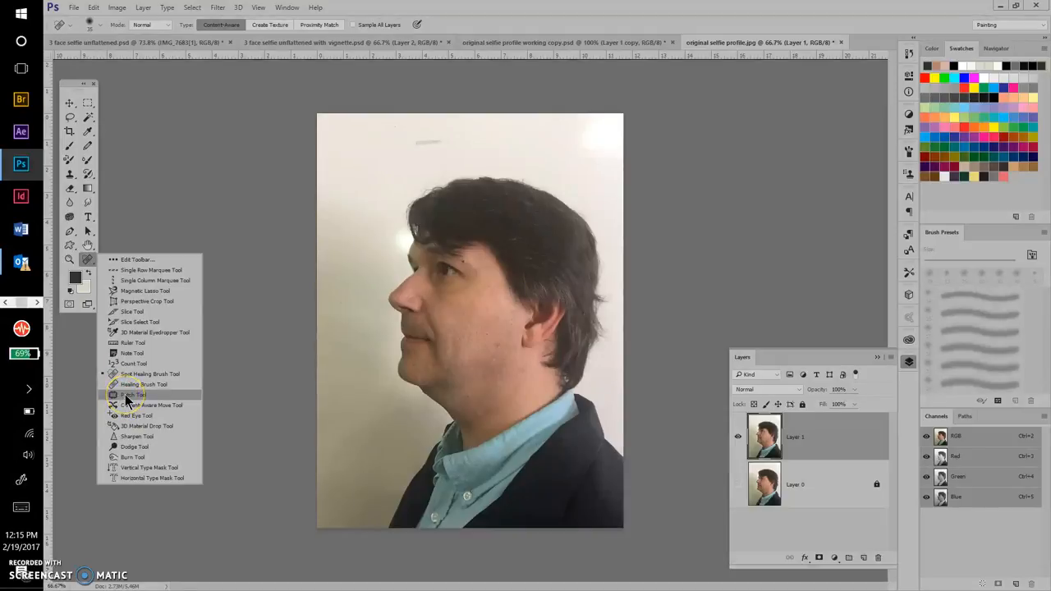
pyautogui.click(133, 394)
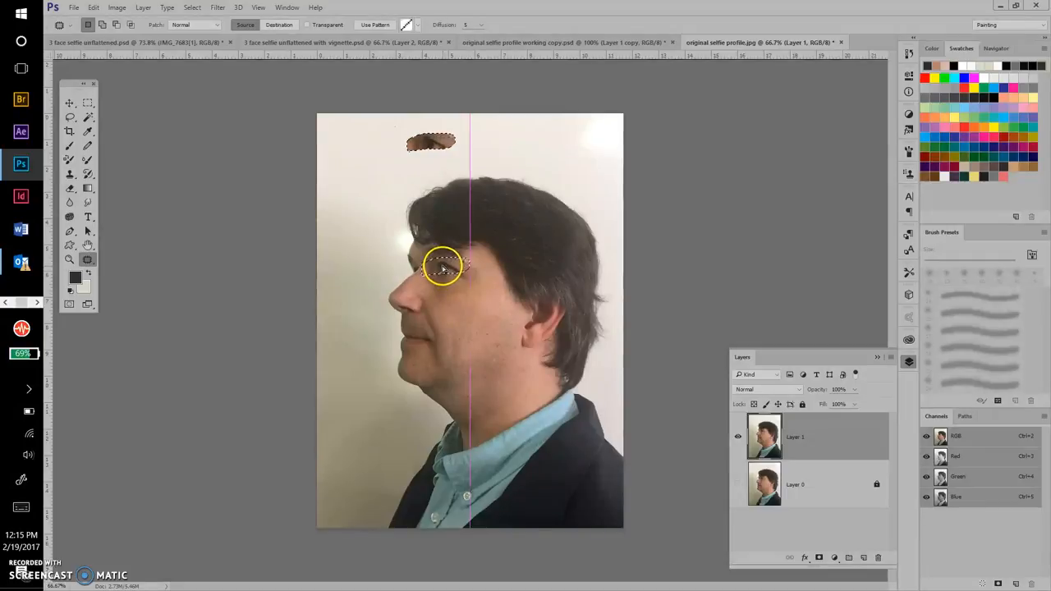
# Patch the gray wall mark above the head with nearby wall texture
pyautogui.moveTo(443, 266); pyautogui.dragTo(407, 289)
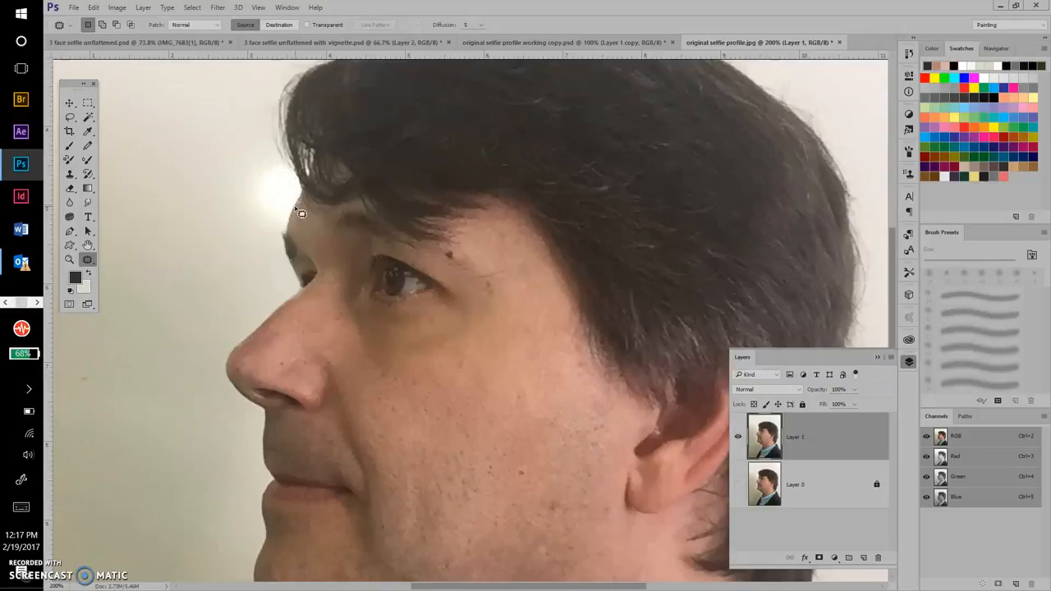
pyautogui.moveTo(256, 162)
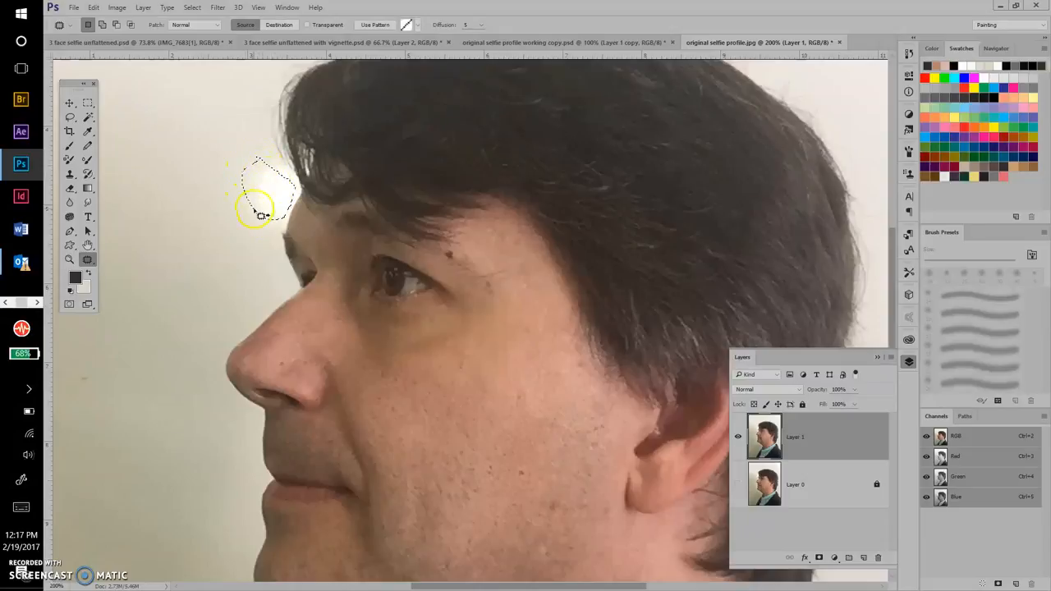
pyautogui.moveTo(275, 195)
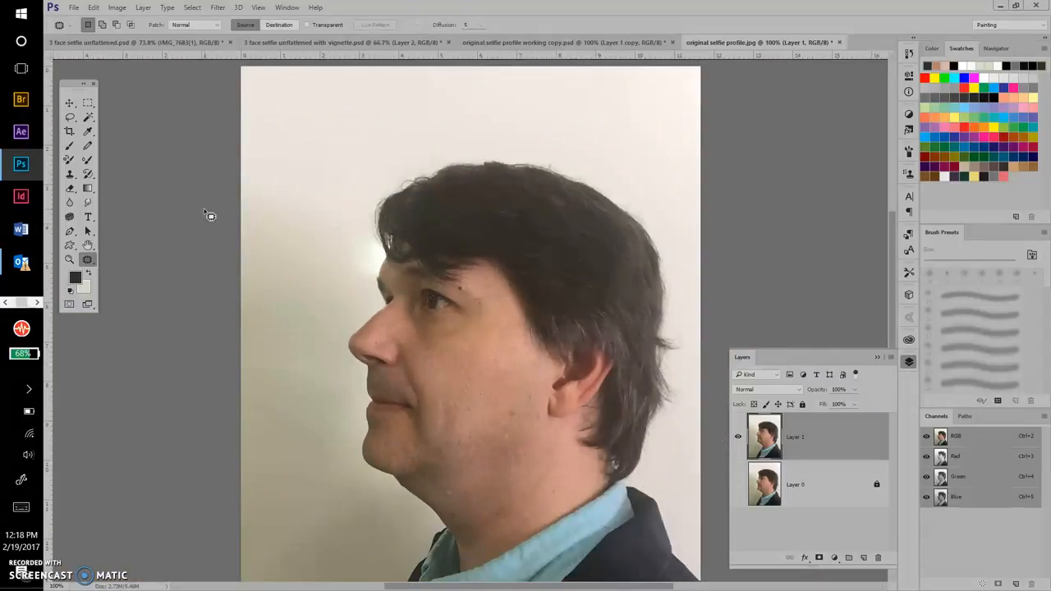
pyautogui.moveTo(226, 296)
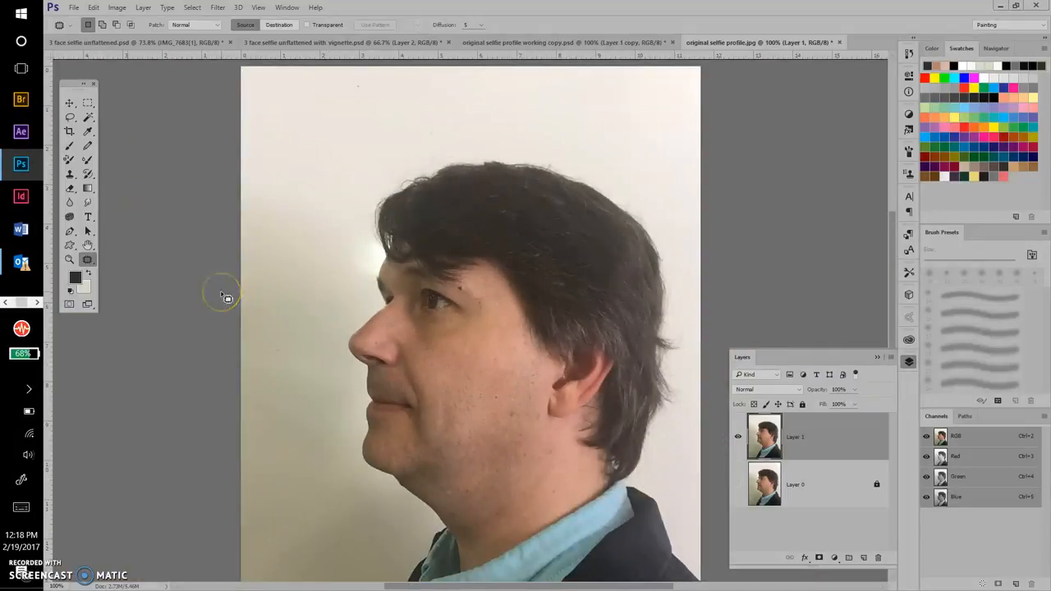
pyautogui.moveTo(121, 115)
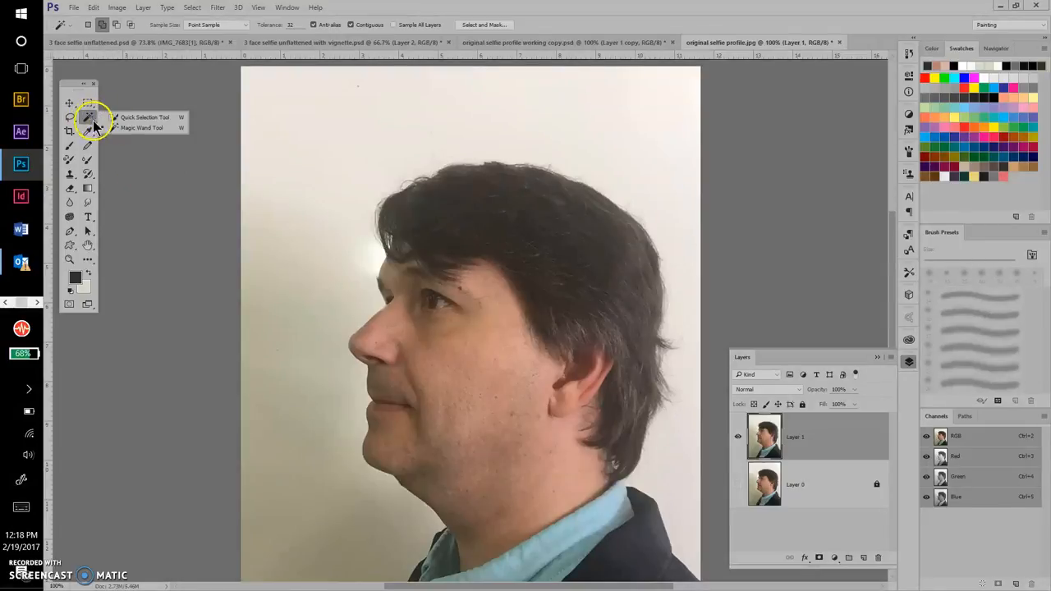
pyautogui.moveTo(156, 128)
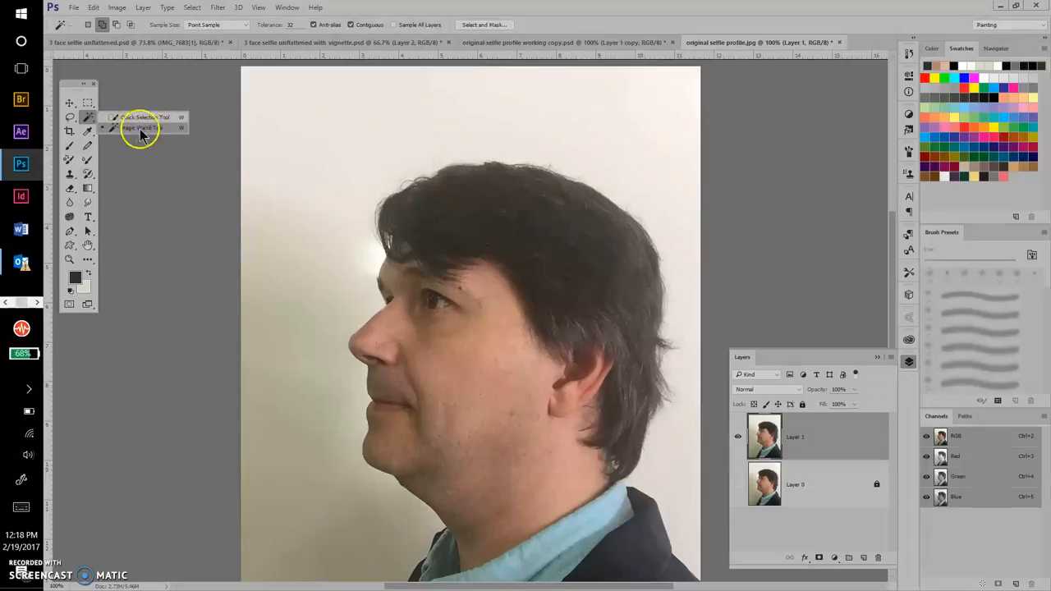
pyautogui.moveTo(128, 130)
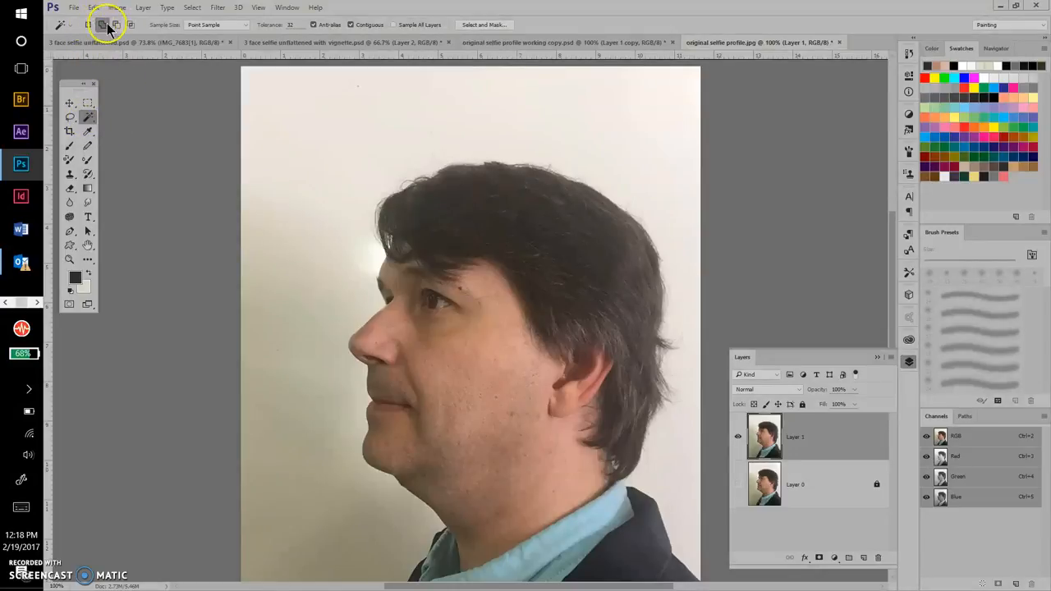
# Select the wall background above the head with the Magic Wand in Add mode
pyautogui.click(89, 25)
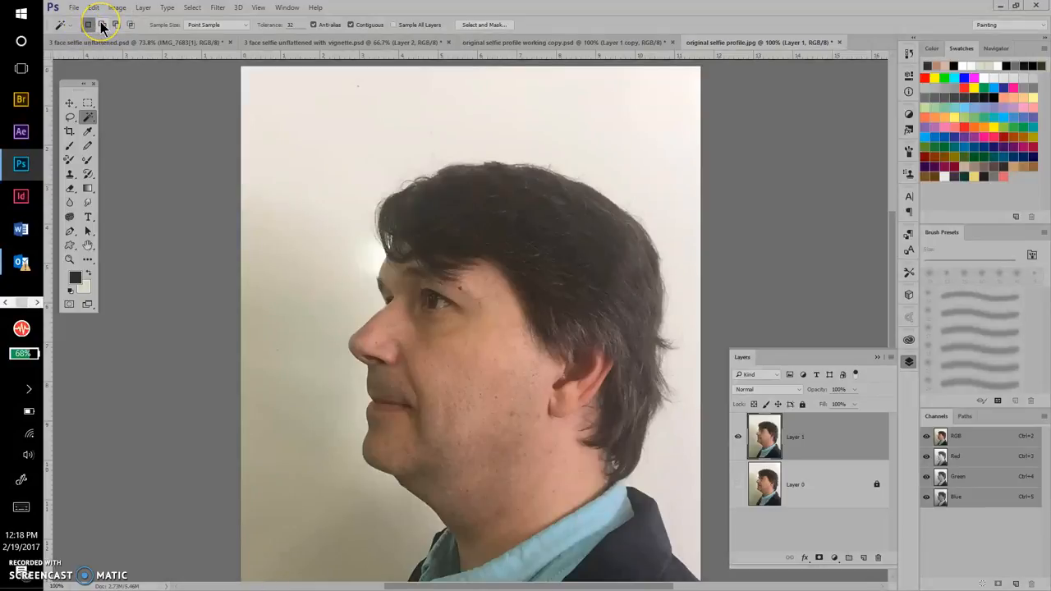
pyautogui.moveTo(103, 24)
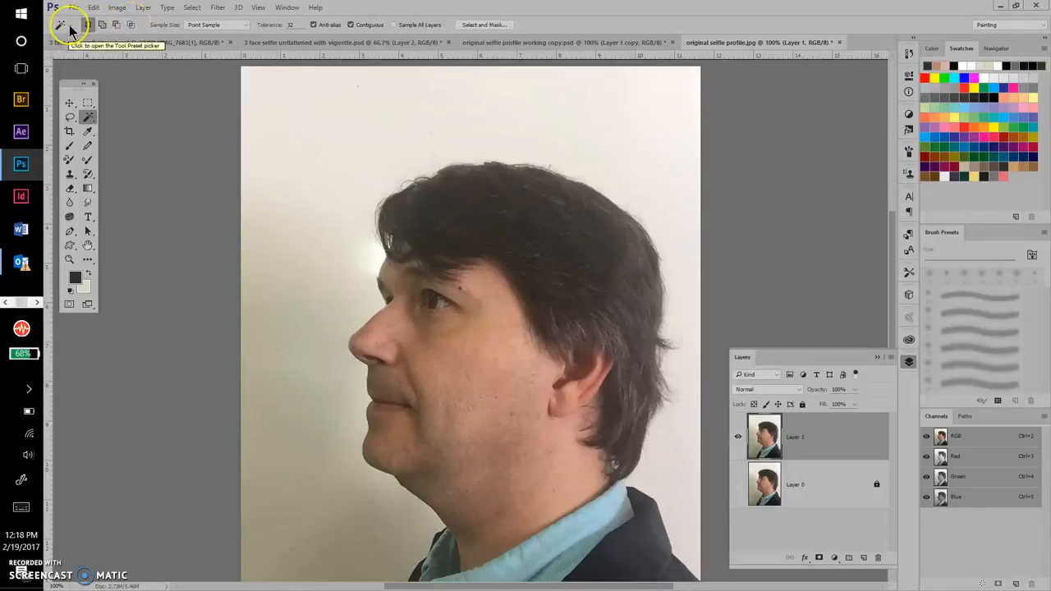
pyautogui.click(66, 25)
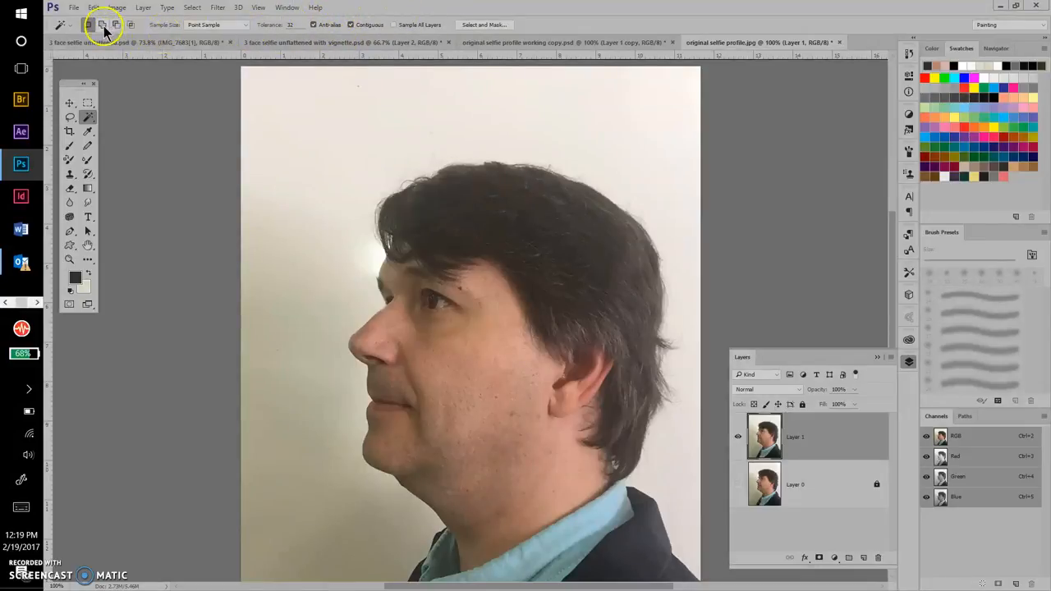
pyautogui.moveTo(318, 115)
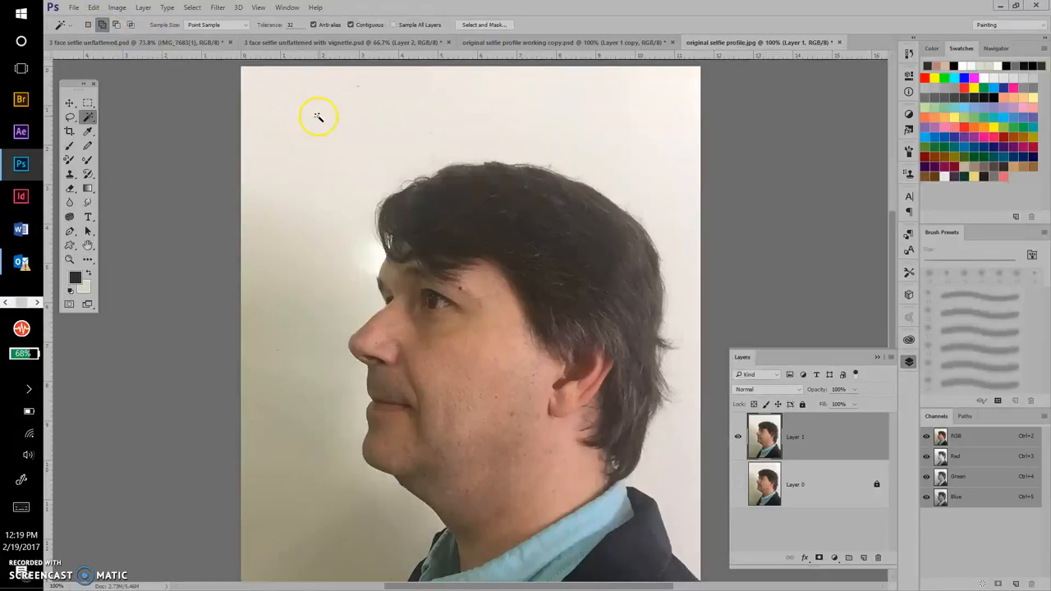
pyautogui.click(290, 289)
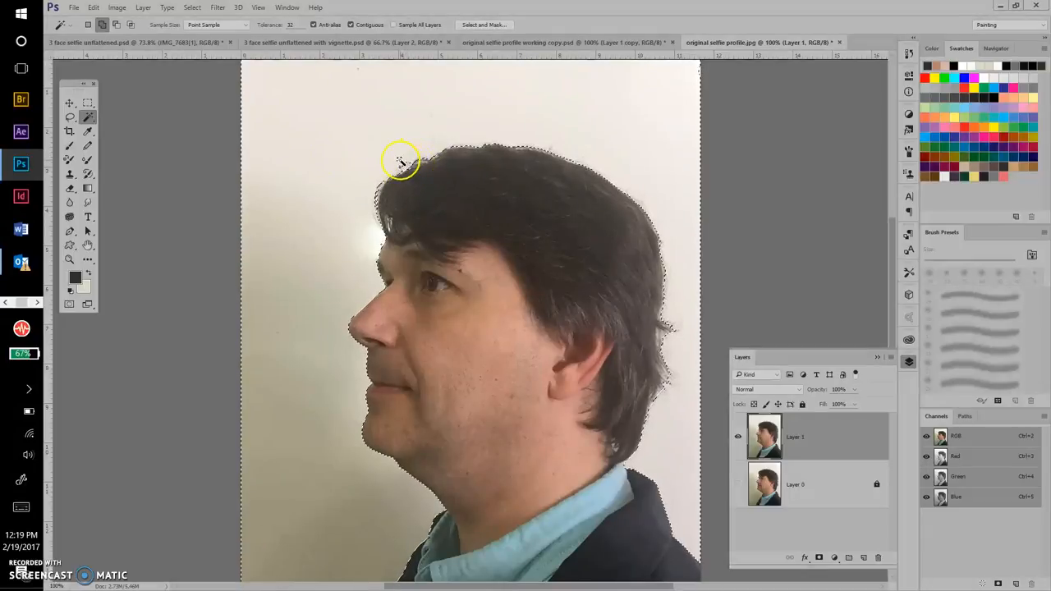
pyautogui.moveTo(386, 179)
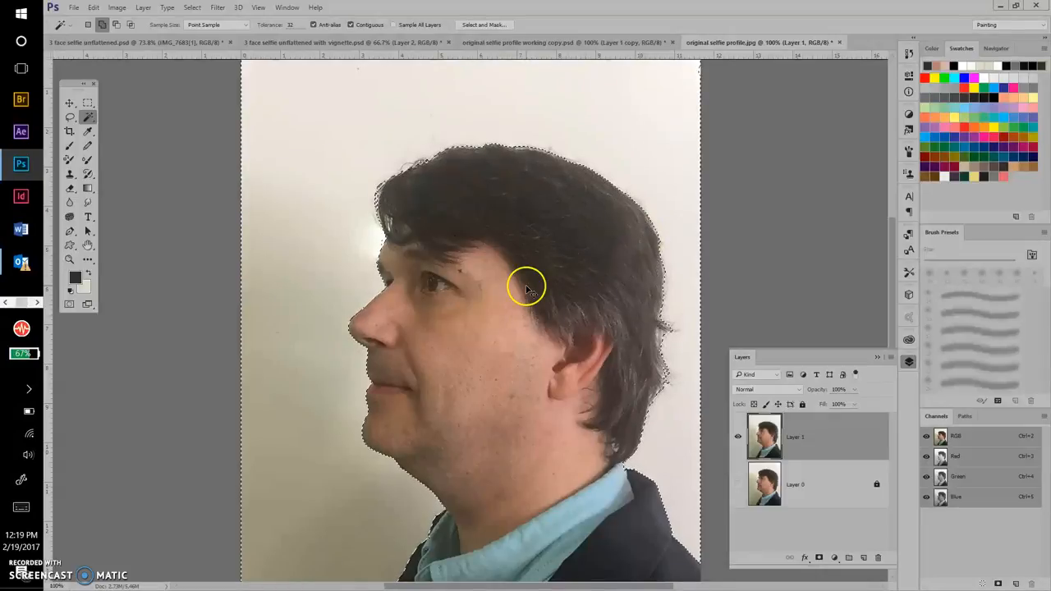
pyautogui.moveTo(236, 226)
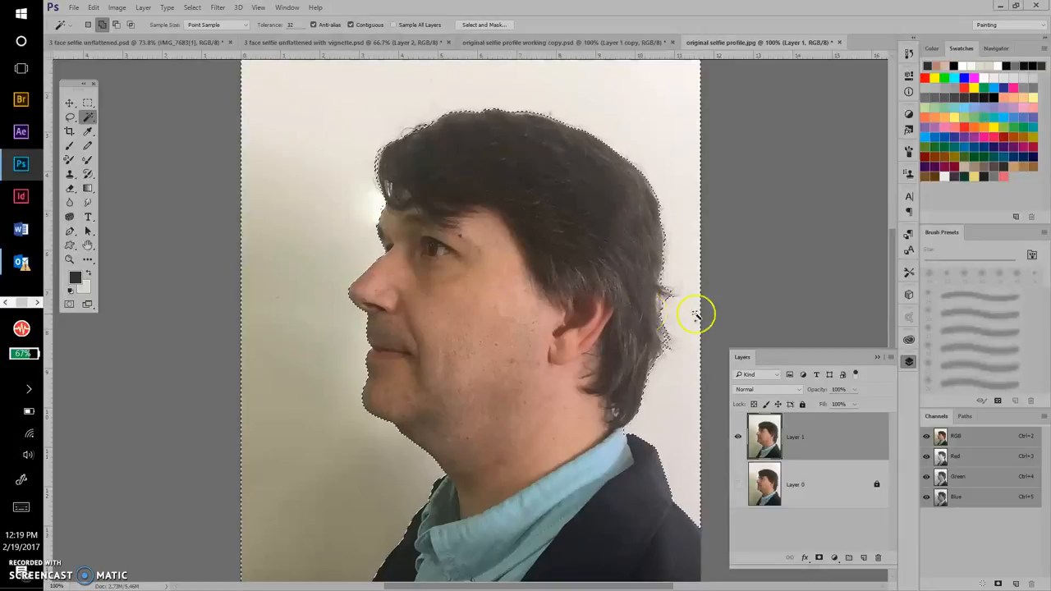
pyautogui.moveTo(682, 386)
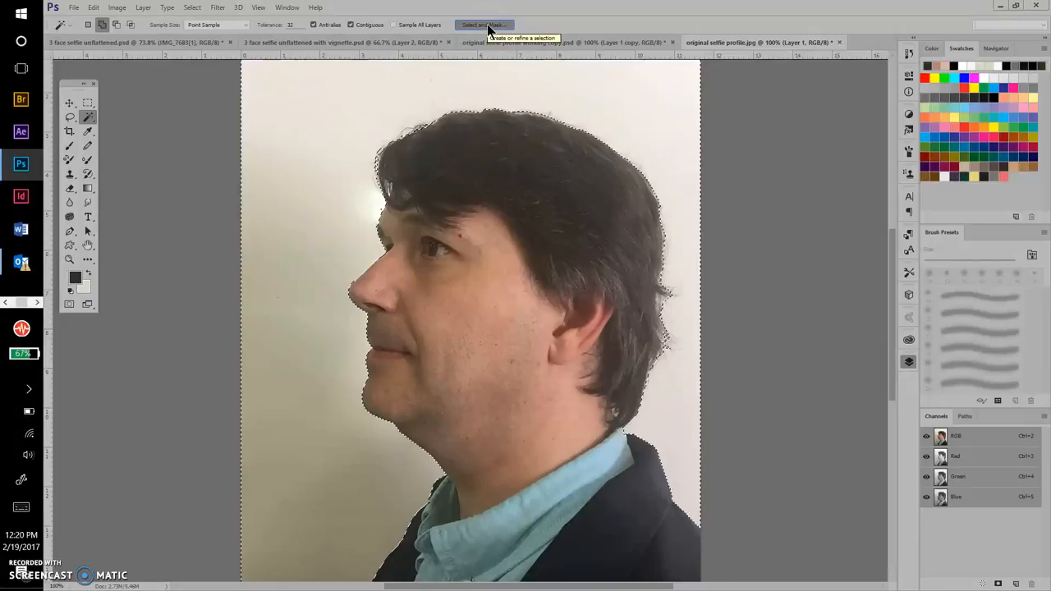
# Refine the selection in Select and Mask, outputting to a new layer with mask
pyautogui.click(483, 25)
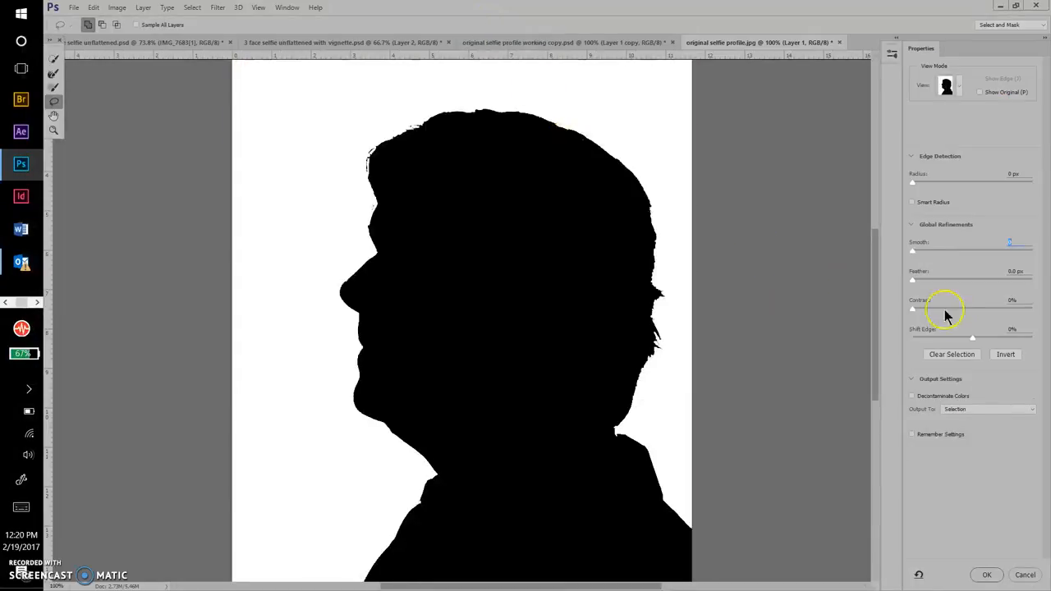
pyautogui.moveTo(891, 255)
pyautogui.write('14')
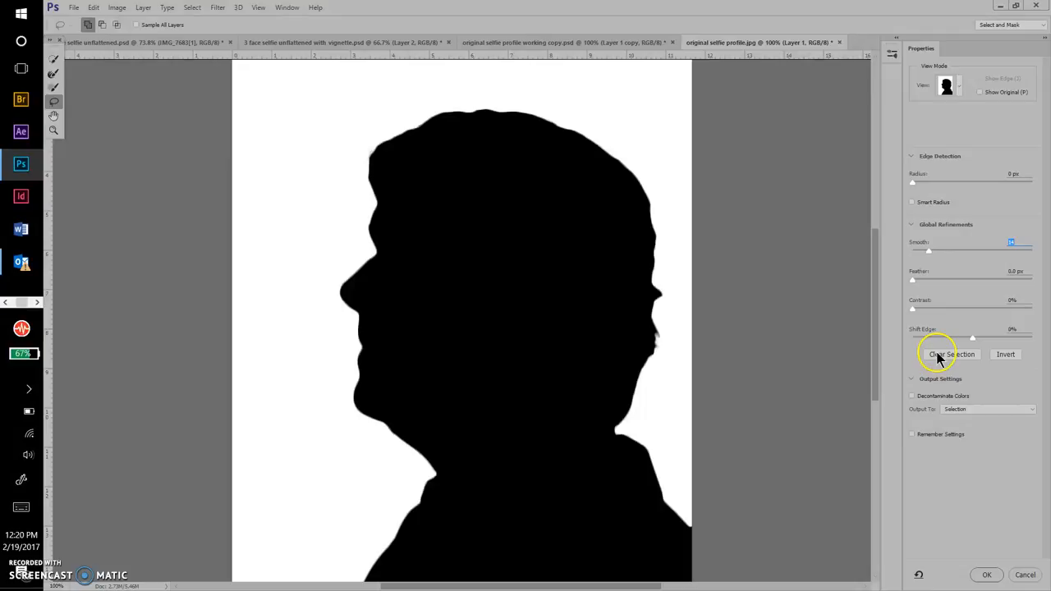
pyautogui.moveTo(942, 345)
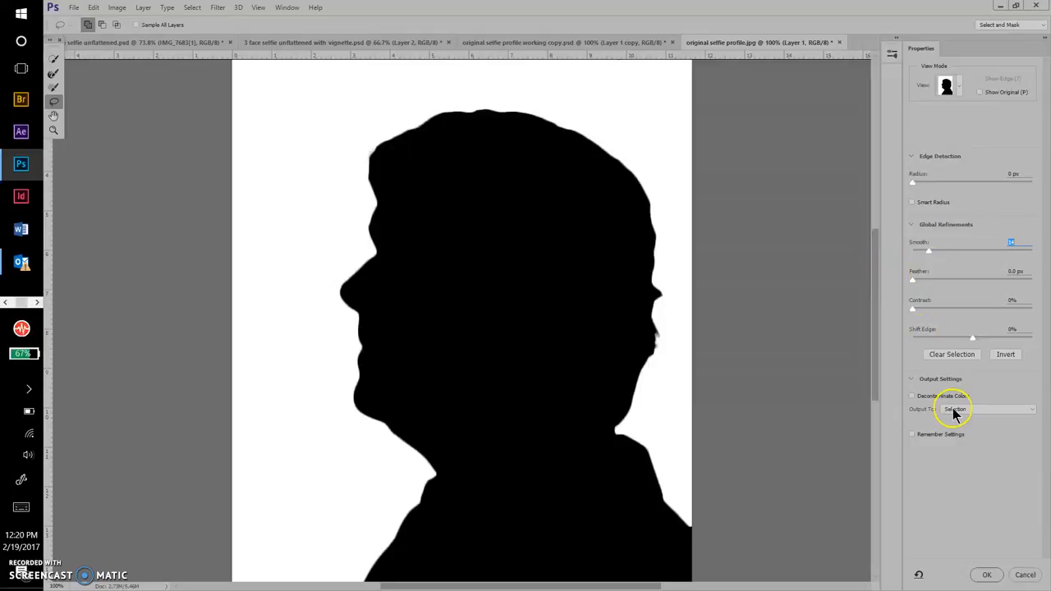
pyautogui.click(985, 409)
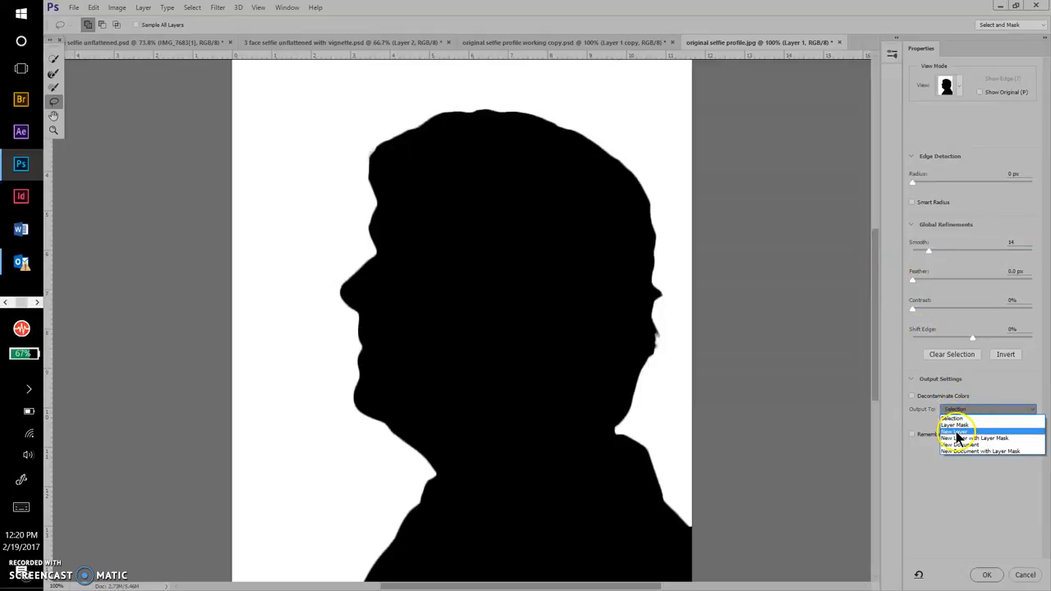
pyautogui.click(975, 437)
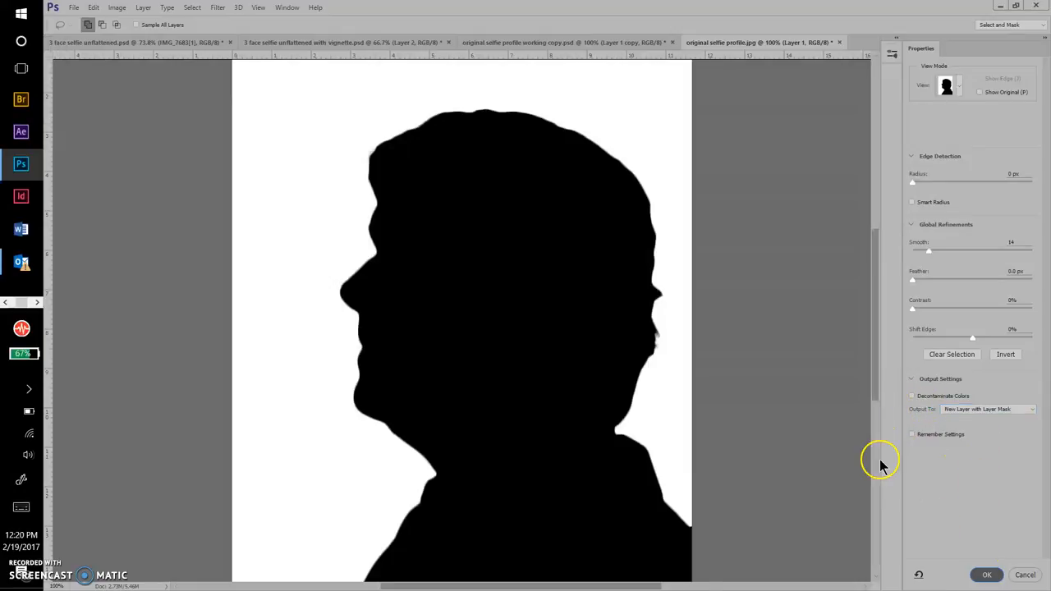
pyautogui.click(987, 573)
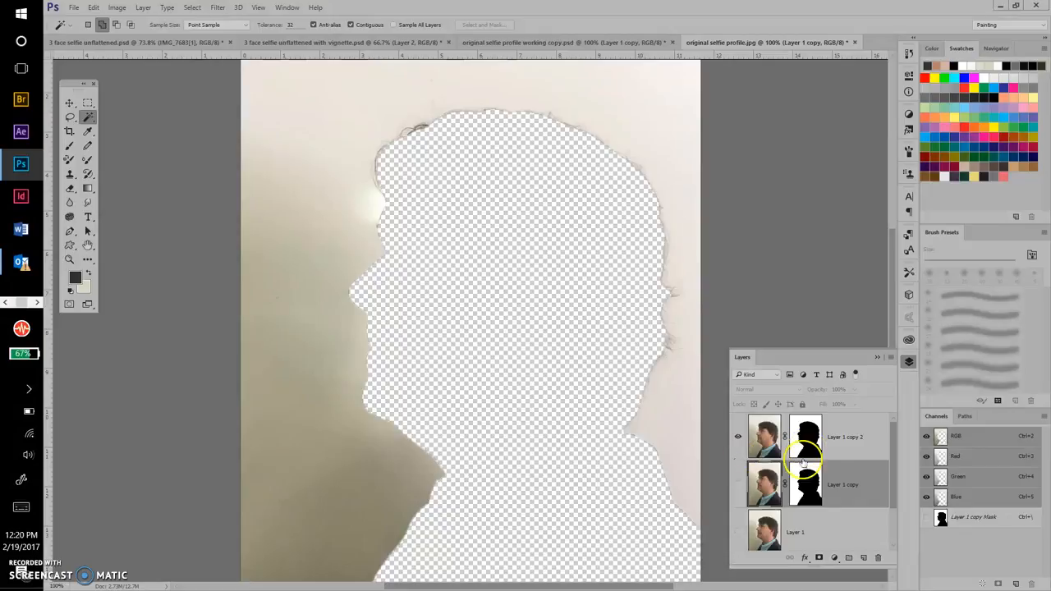
pyautogui.moveTo(833, 468)
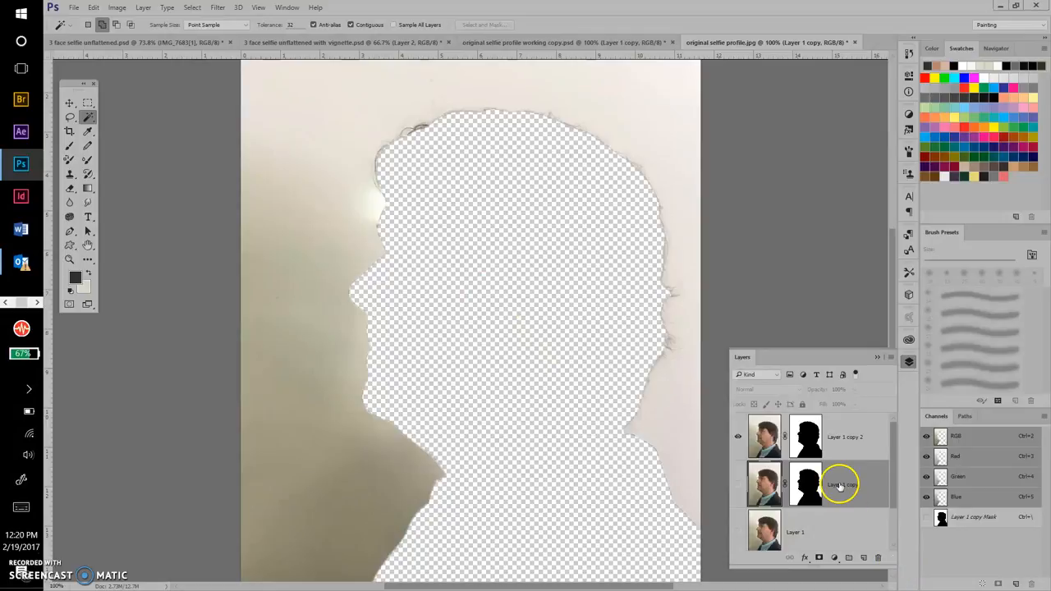
pyautogui.moveTo(846, 479)
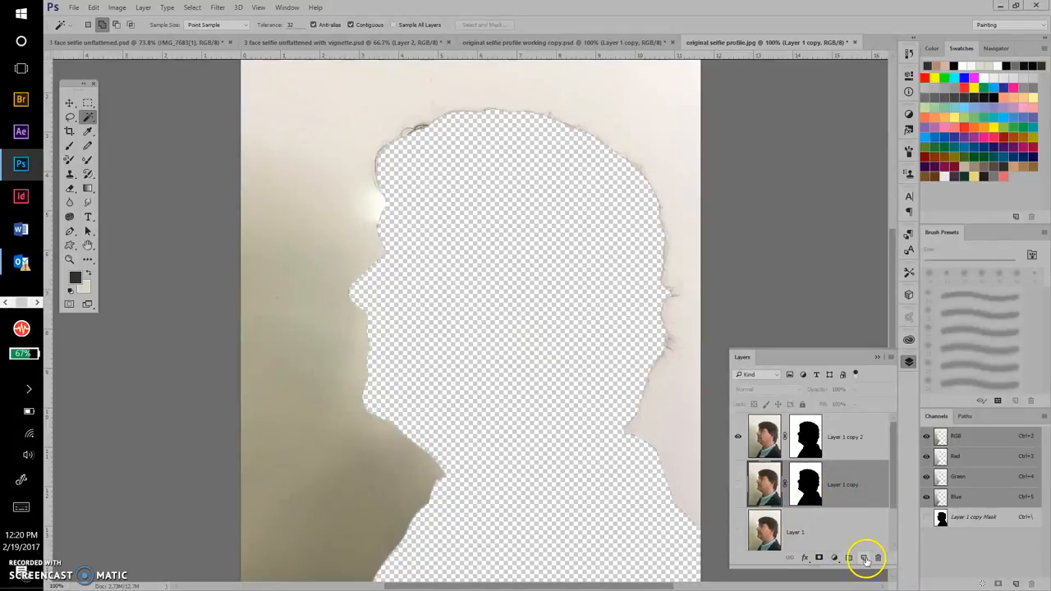
# Add empty Layer 2 between the masked profile copies
pyautogui.click(864, 557)
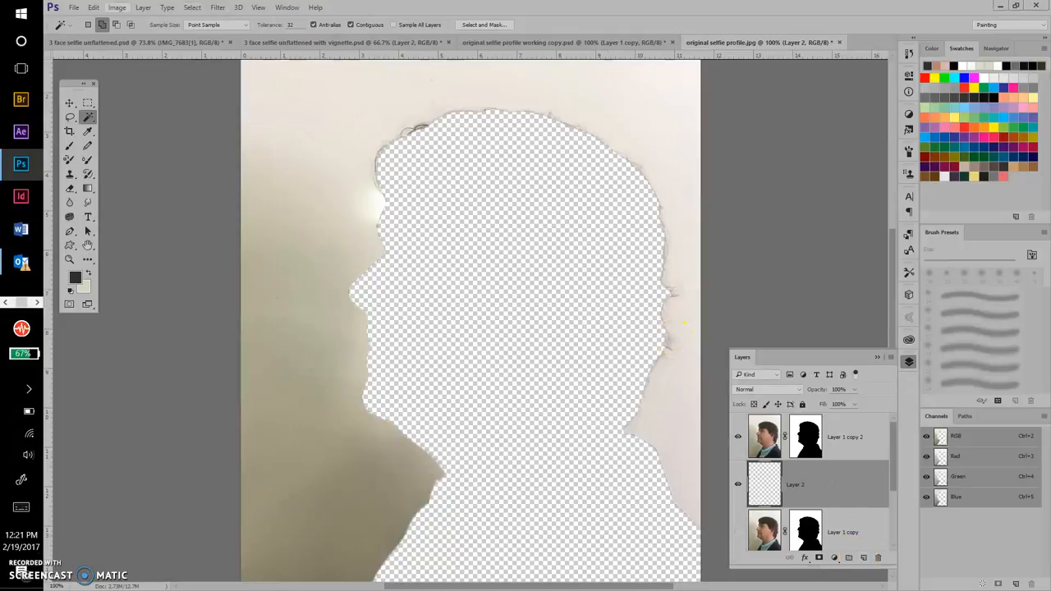
# Start File > Place Embedded to bring an outside image into the portrait
pyautogui.click(74, 7)
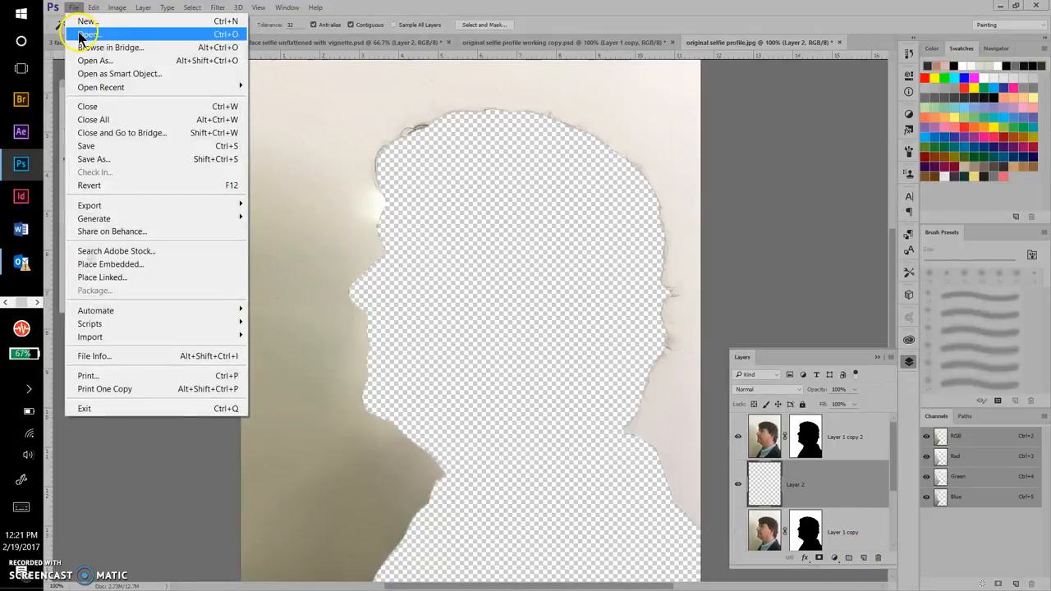
pyautogui.moveTo(89, 34)
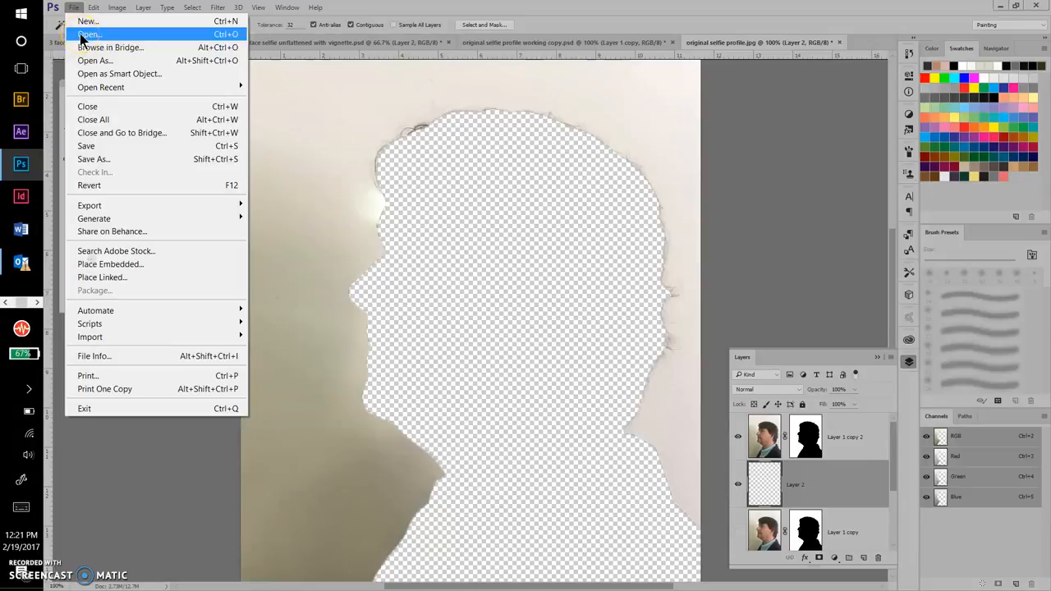
pyautogui.moveTo(82, 185)
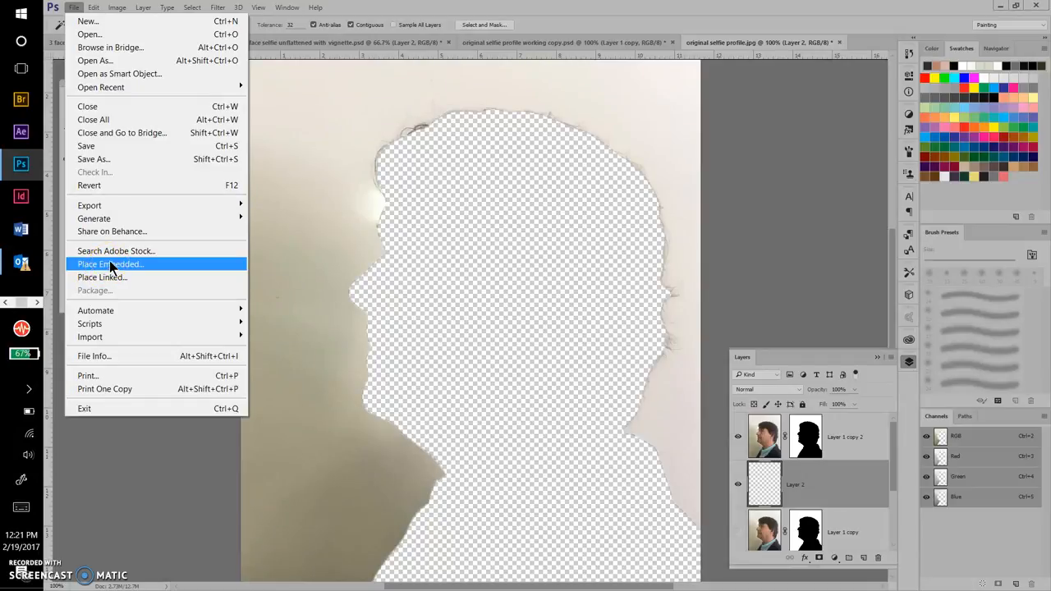
pyautogui.moveTo(115, 250)
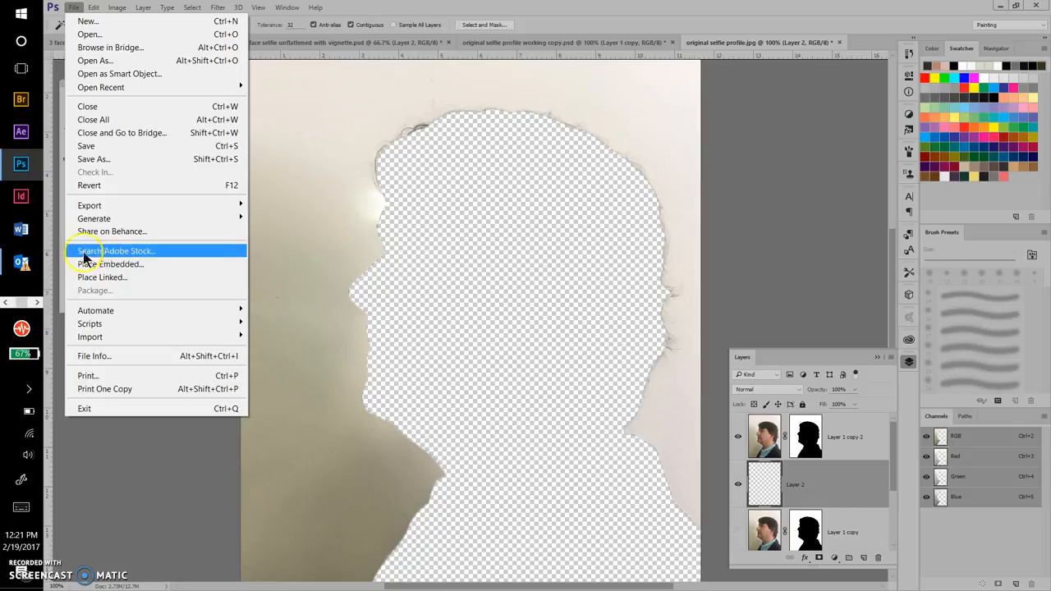
pyautogui.moveTo(109, 264)
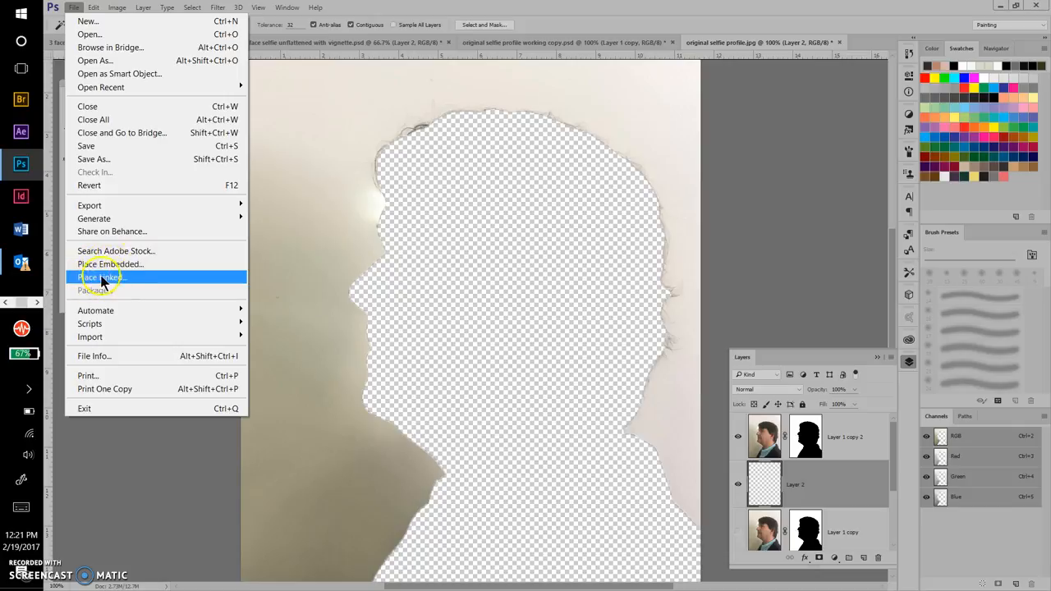
pyautogui.moveTo(103, 264)
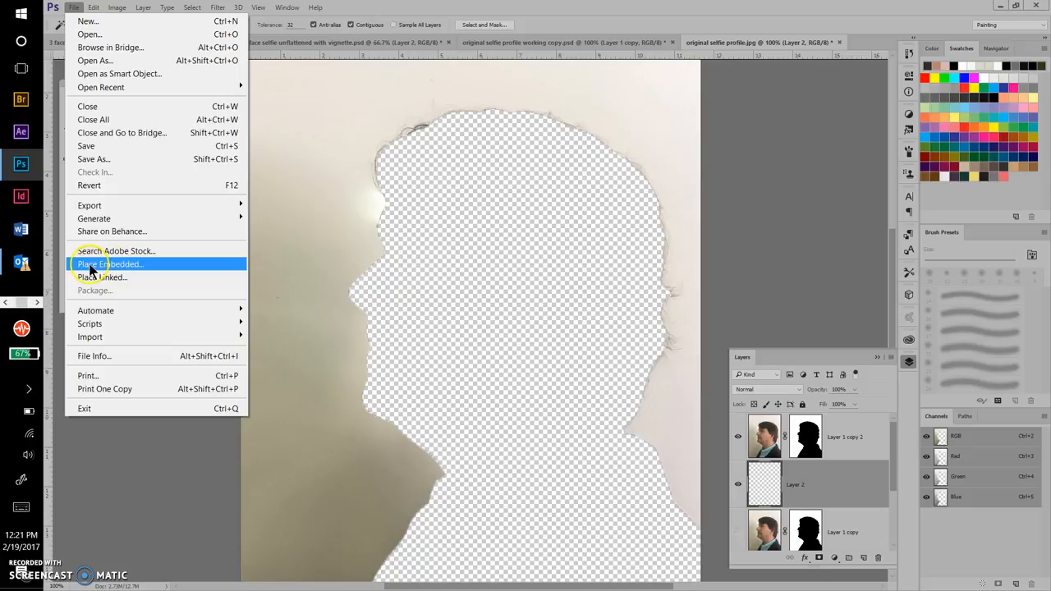
pyautogui.click(110, 263)
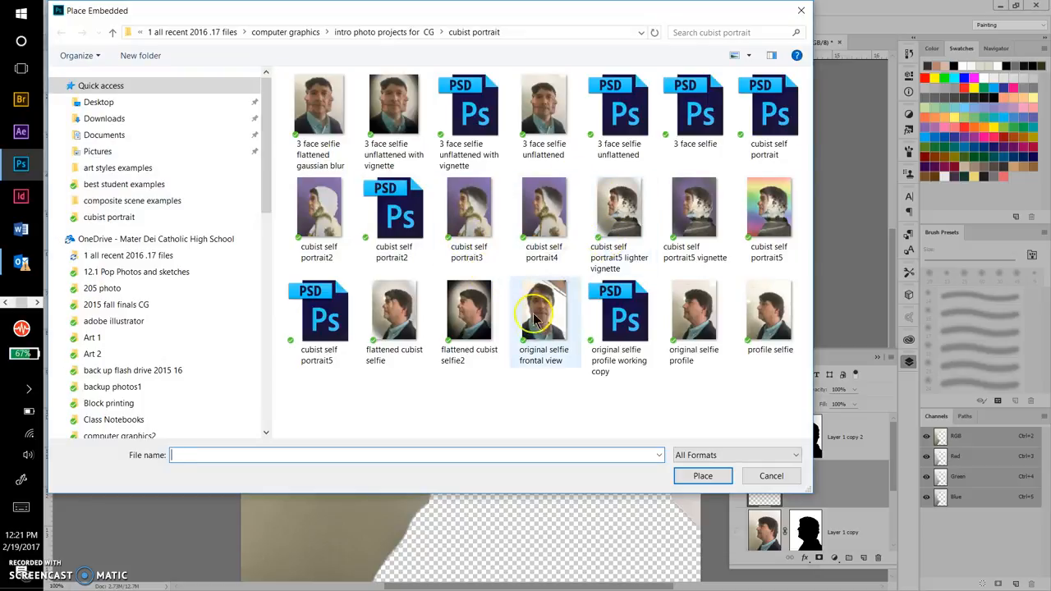
pyautogui.moveTo(544, 308)
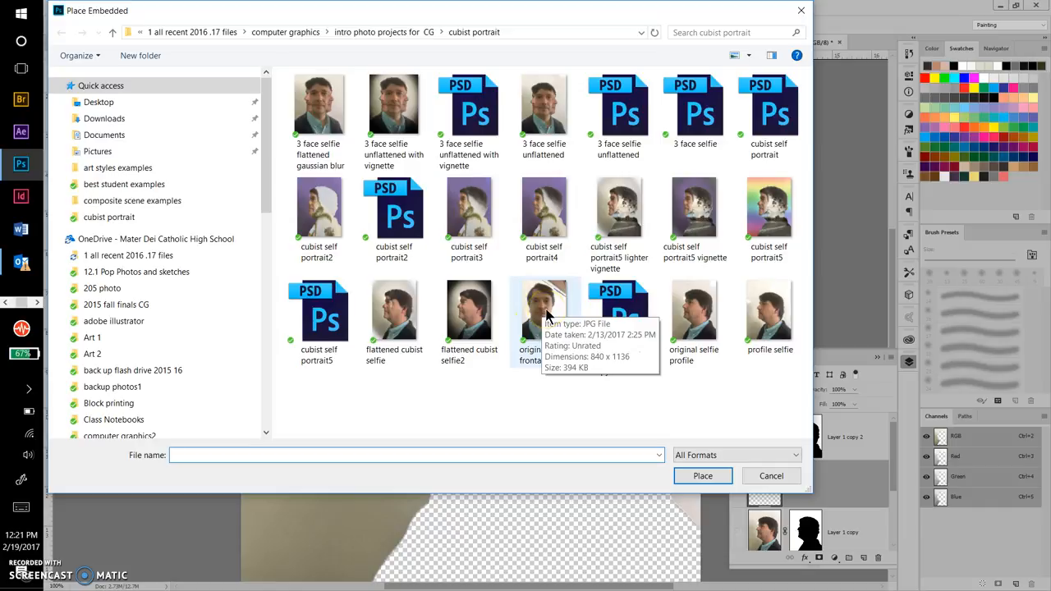
# Place the 'original selfie frontal view' image as an embedded layer
pyautogui.click(544, 310)
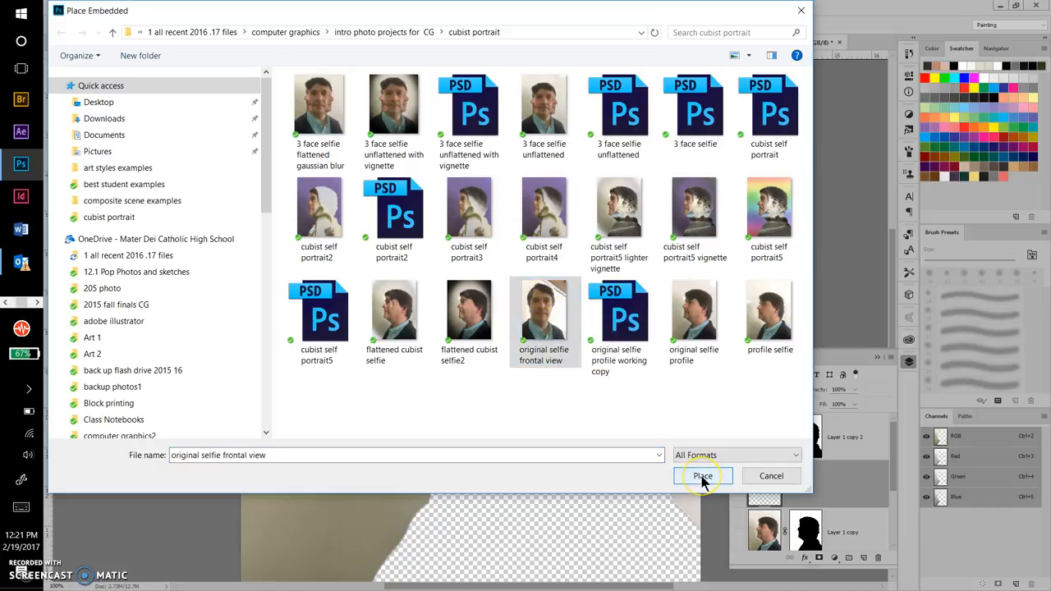
pyautogui.click(702, 476)
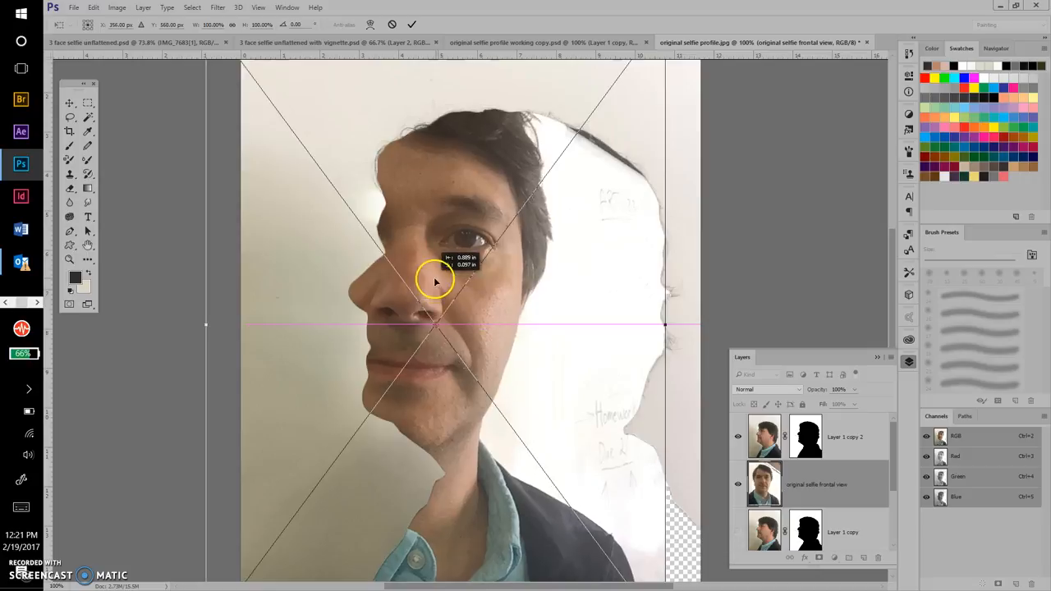
# Move the frontal selfie left so its eye aligns with the profile's eye
pyautogui.moveTo(435, 279); pyautogui.dragTo(463, 369)
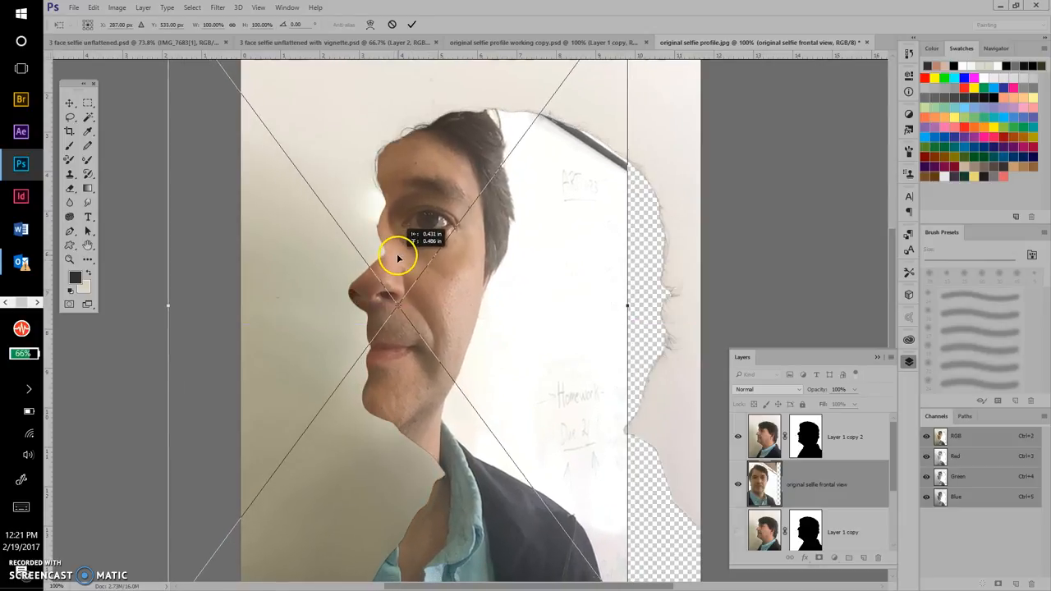
pyautogui.moveTo(399, 258); pyautogui.dragTo(402, 261)
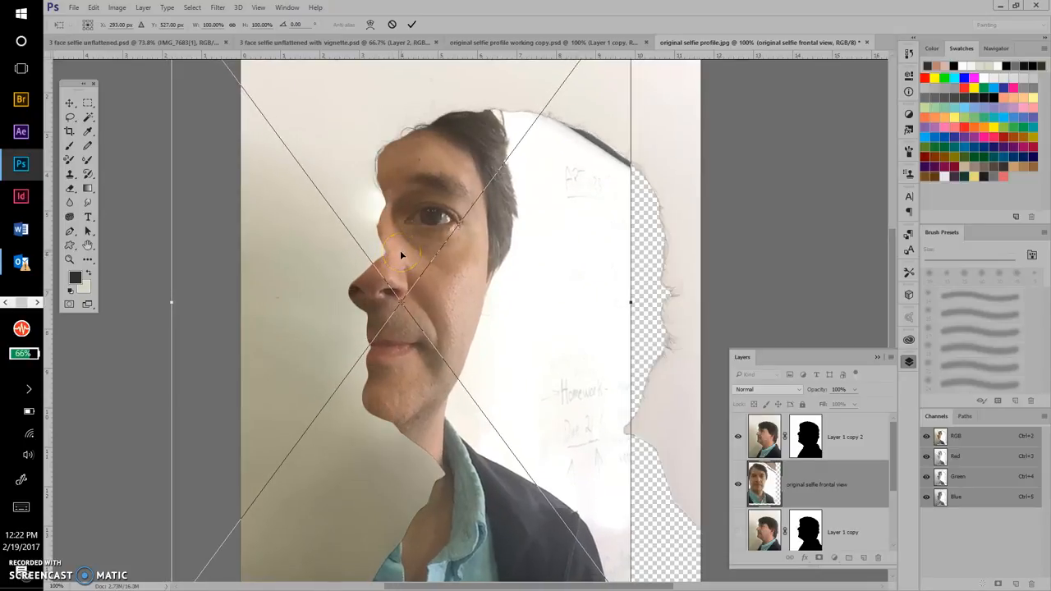
pyautogui.moveTo(726, 240)
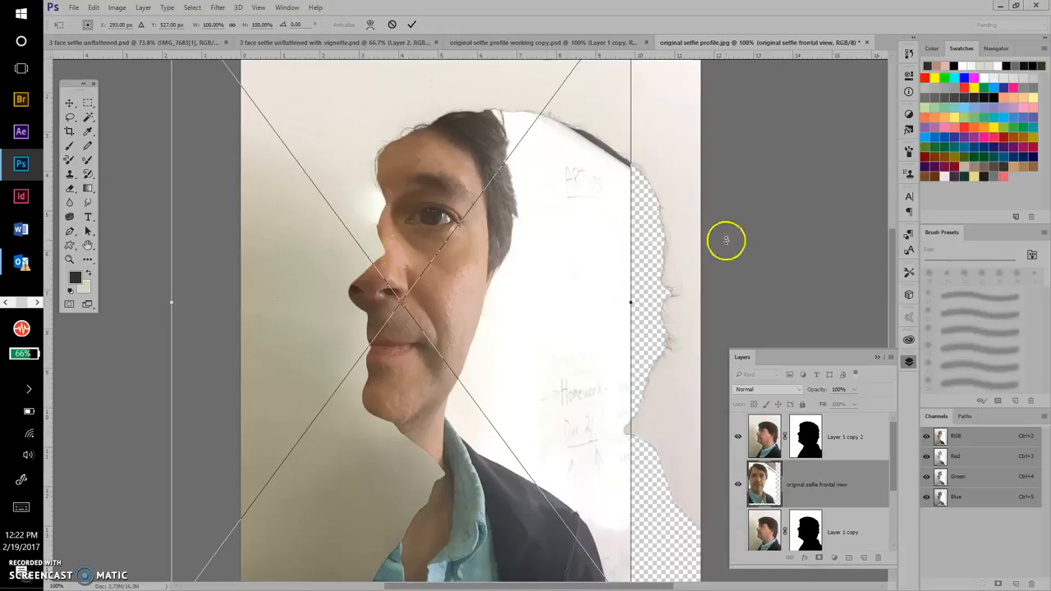
pyautogui.moveTo(696, 245)
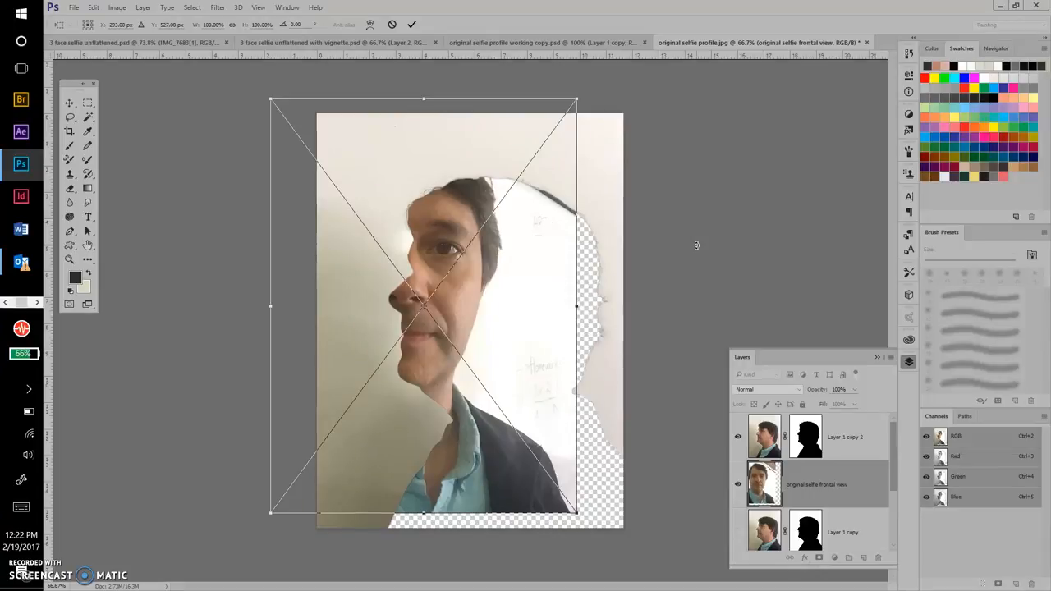
pyautogui.moveTo(576, 99)
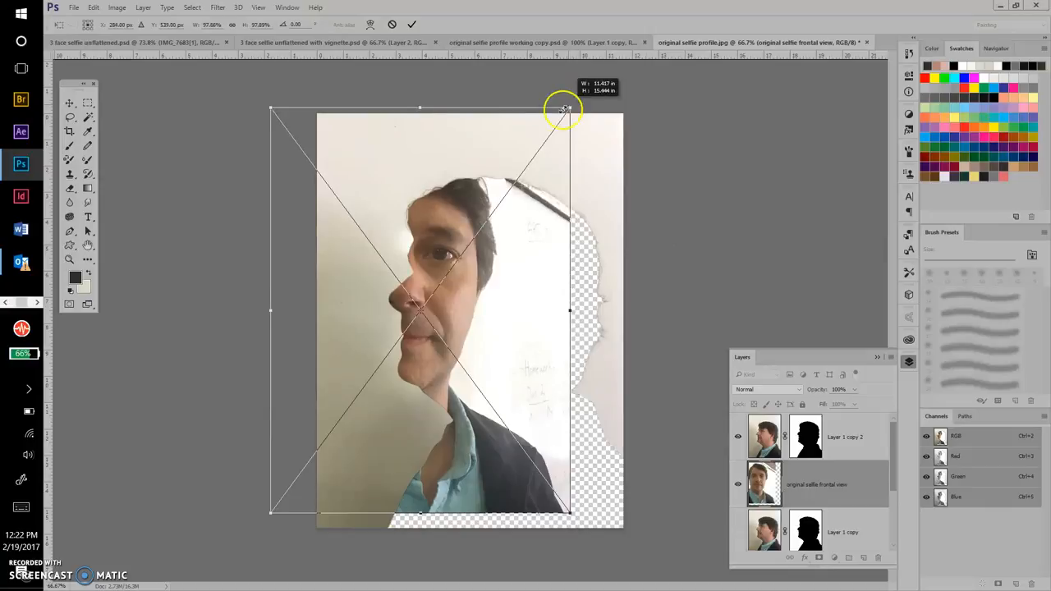
# Shrink the frontal selfie to about 92% and nudge it inside the head cutout beside the nose
pyautogui.moveTo(562, 108); pyautogui.dragTo(559, 118)
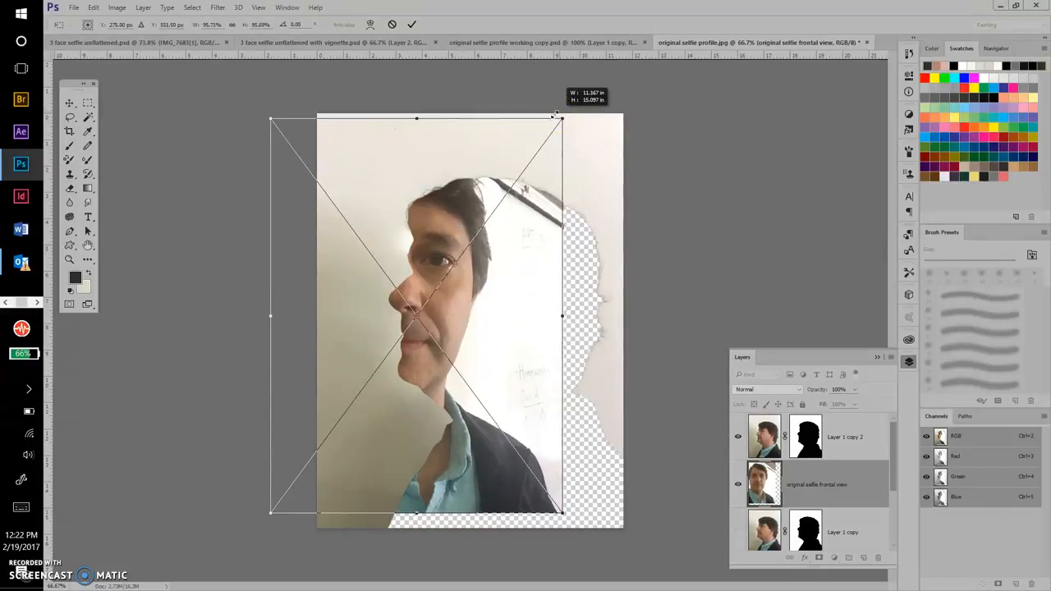
pyautogui.moveTo(557, 115); pyautogui.dragTo(553, 125)
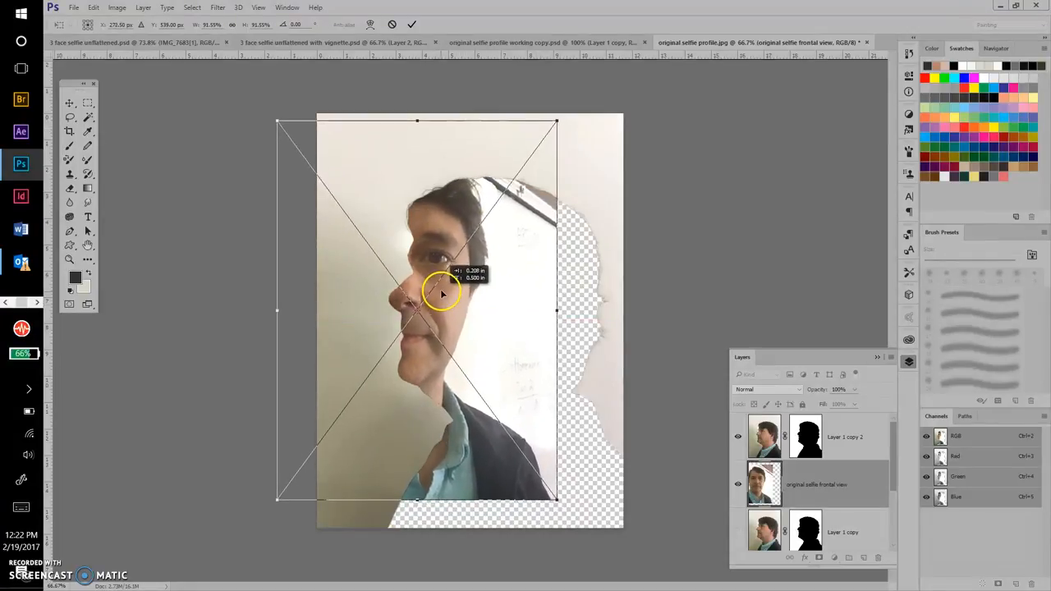
pyautogui.moveTo(443, 293); pyautogui.dragTo(446, 293)
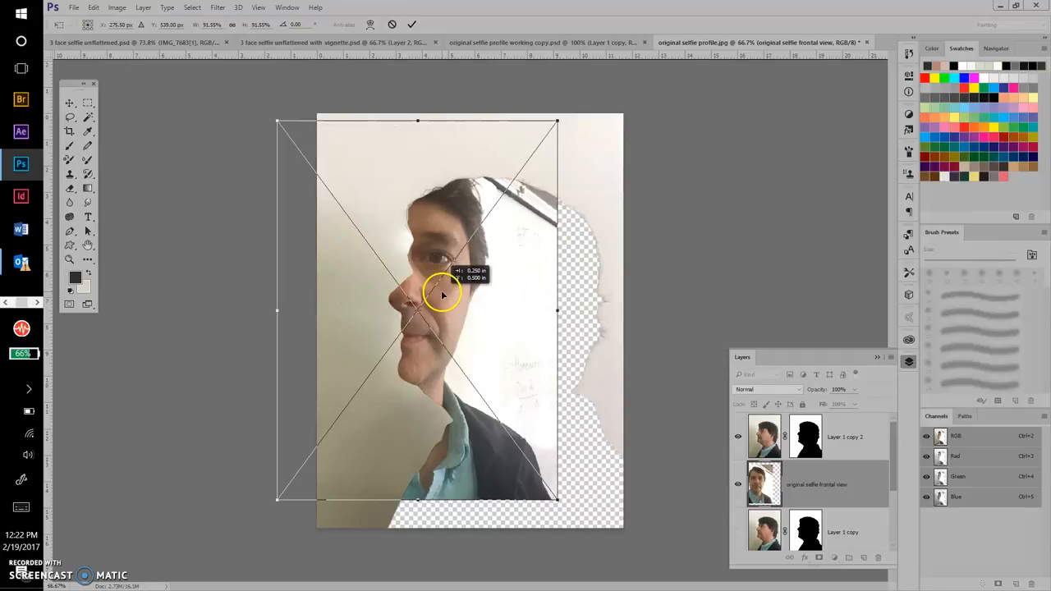
pyautogui.moveTo(443, 296); pyautogui.dragTo(438, 293)
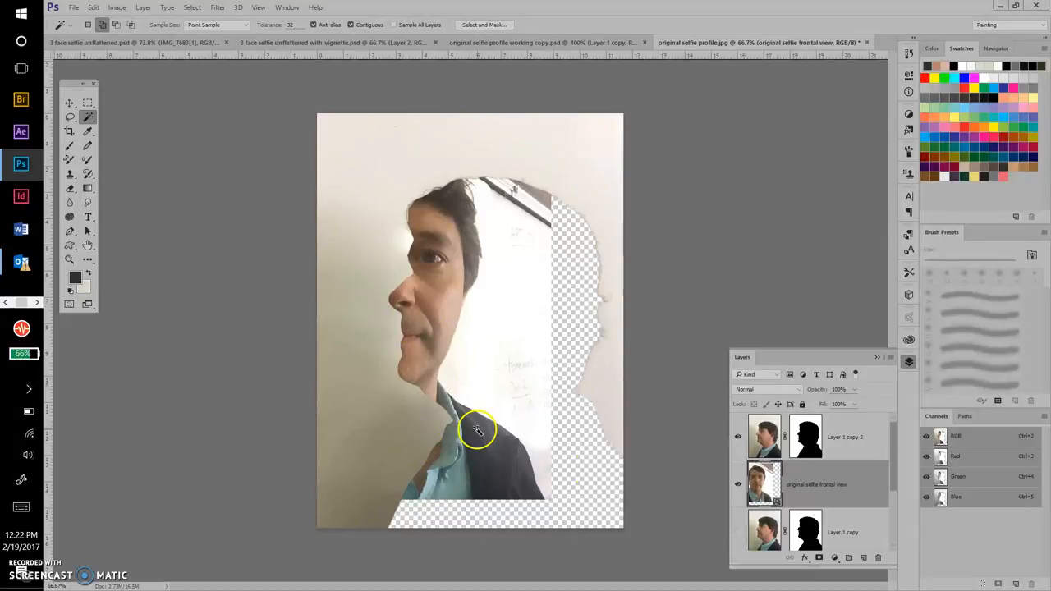
pyautogui.moveTo(440, 312)
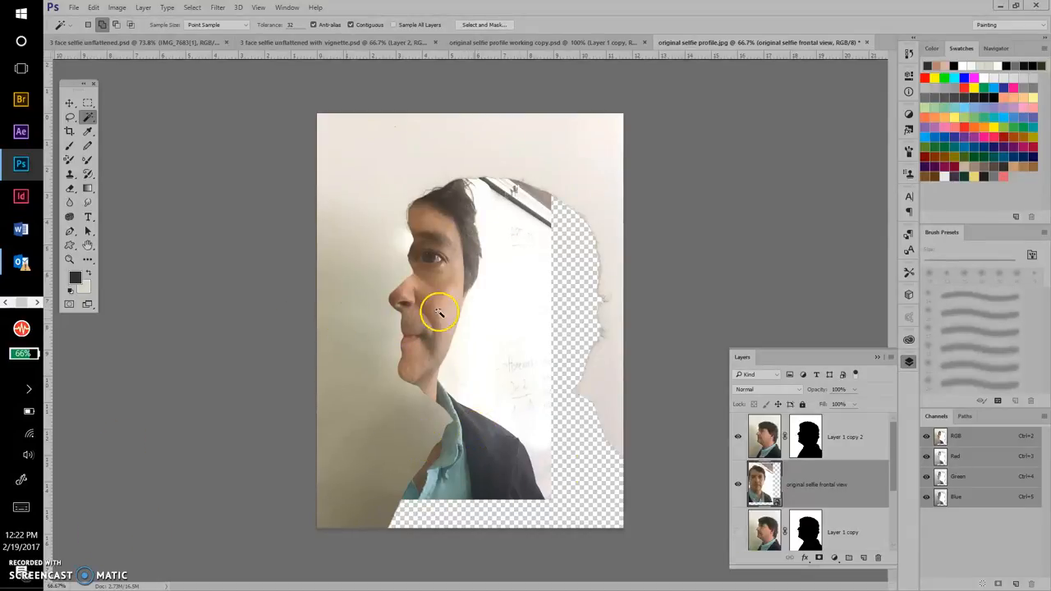